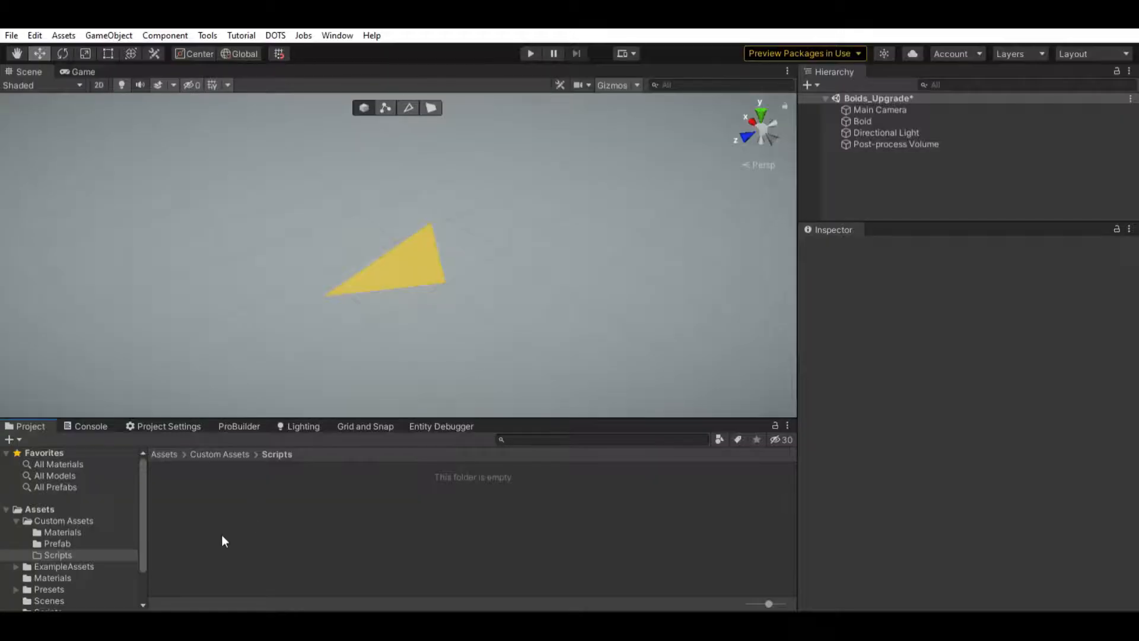
# - Bring up the boid scripts from Custom Assets > Scripts for editing in Visual Studio
pyautogui.click(180, 491)
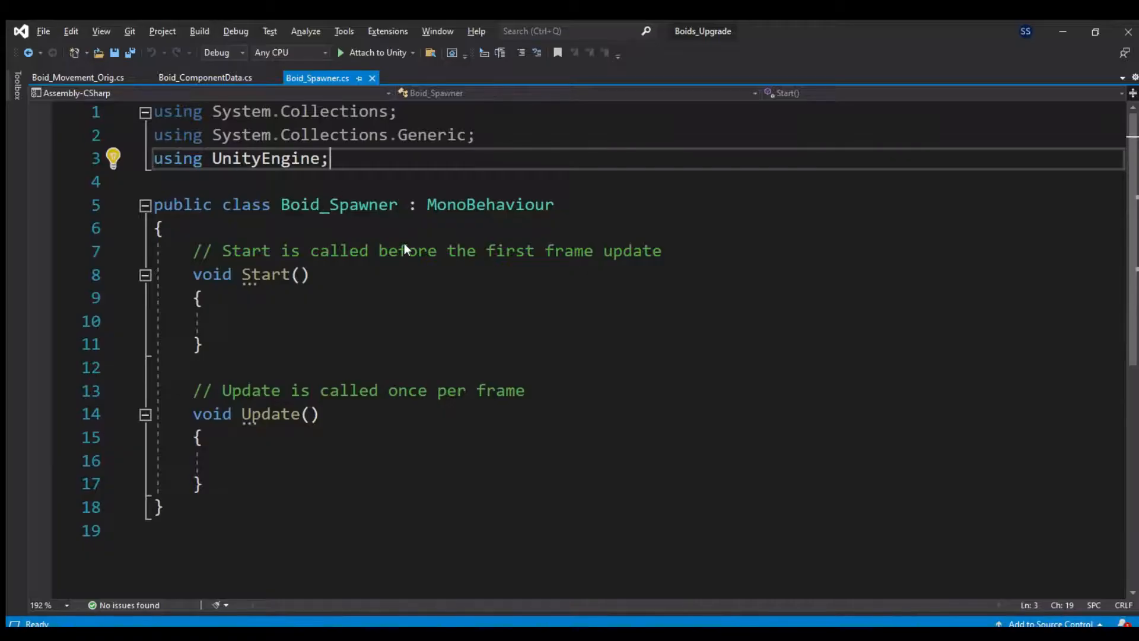
# - Paste the spawner code into Boid_Spawner.cs, then move on to Boid_ComponentData.cs
pyautogui.scroll(-3)
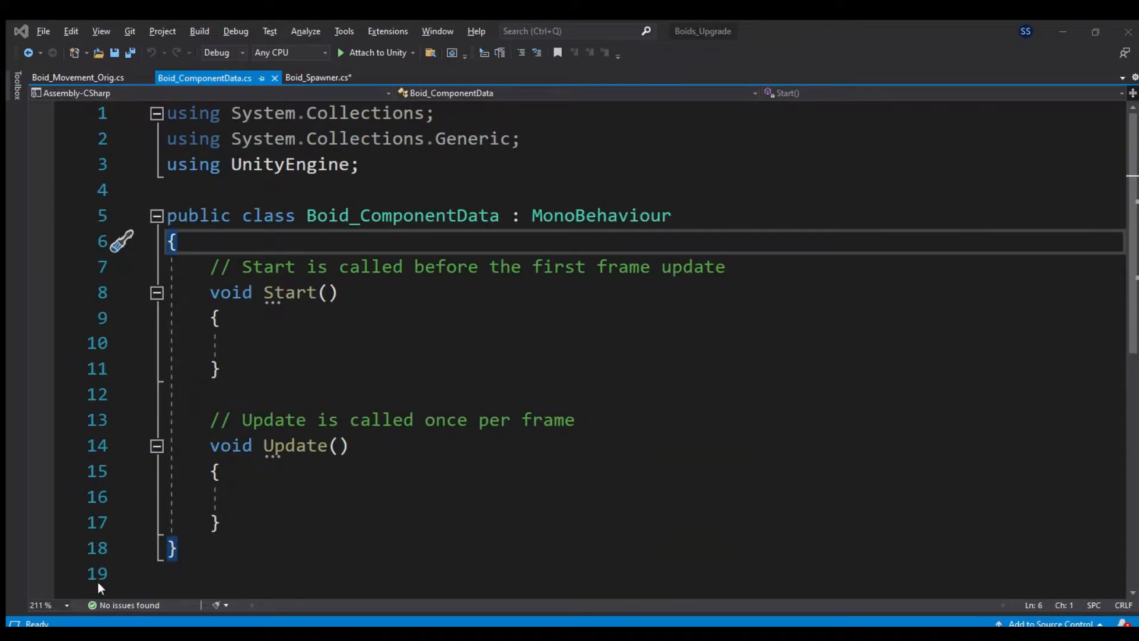
pyautogui.click(78, 77)
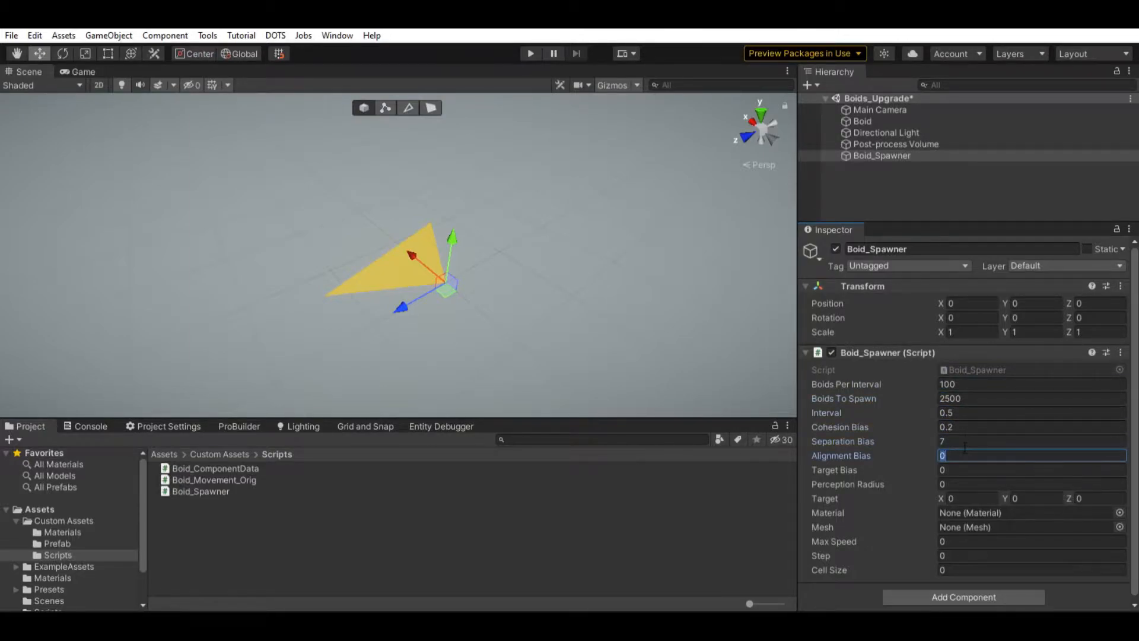
# - Enter Target Bias 0.15 and Step 0.5, then assign New_Material and the Boid mesh from the Prefab folder
pyautogui.write('0.15')
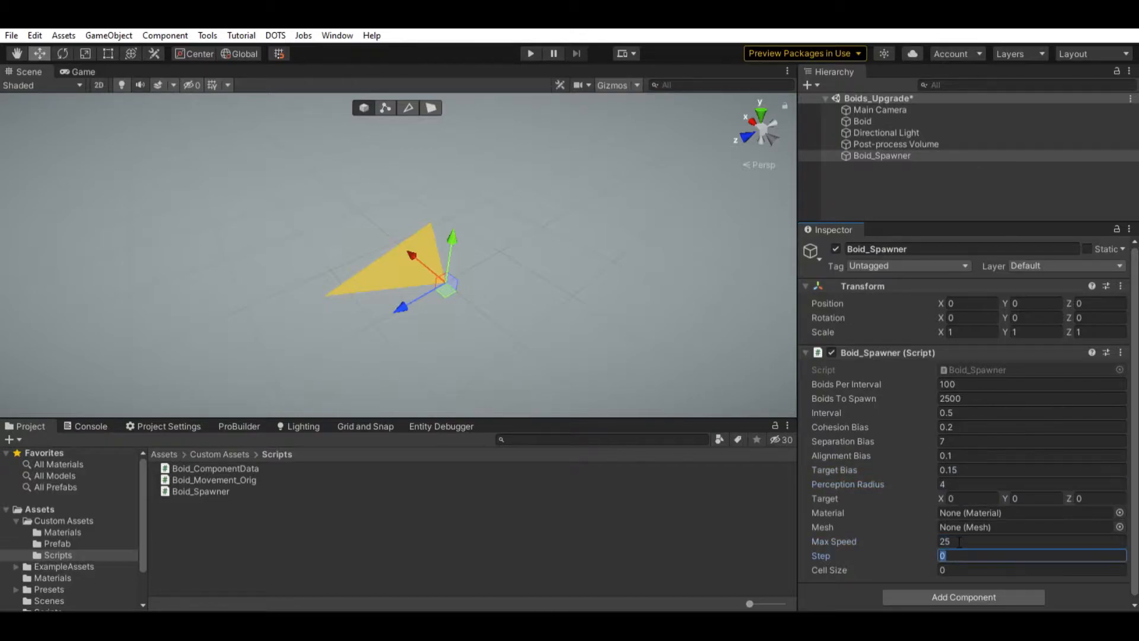
pyautogui.write('0.5')
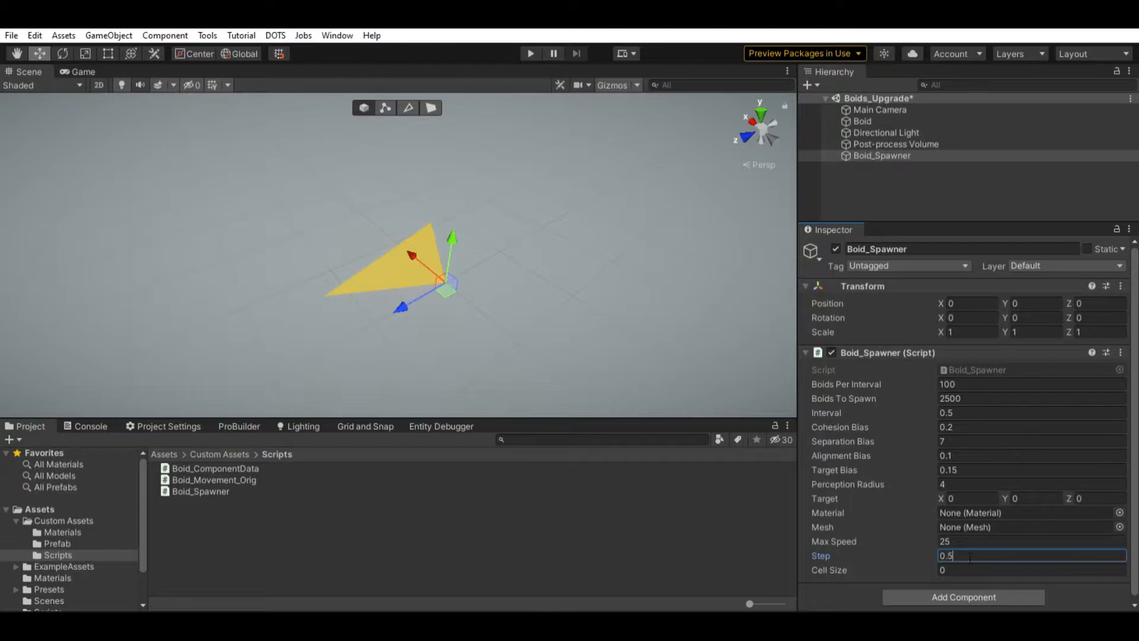
pyautogui.click(57, 544)
pyautogui.write('3')
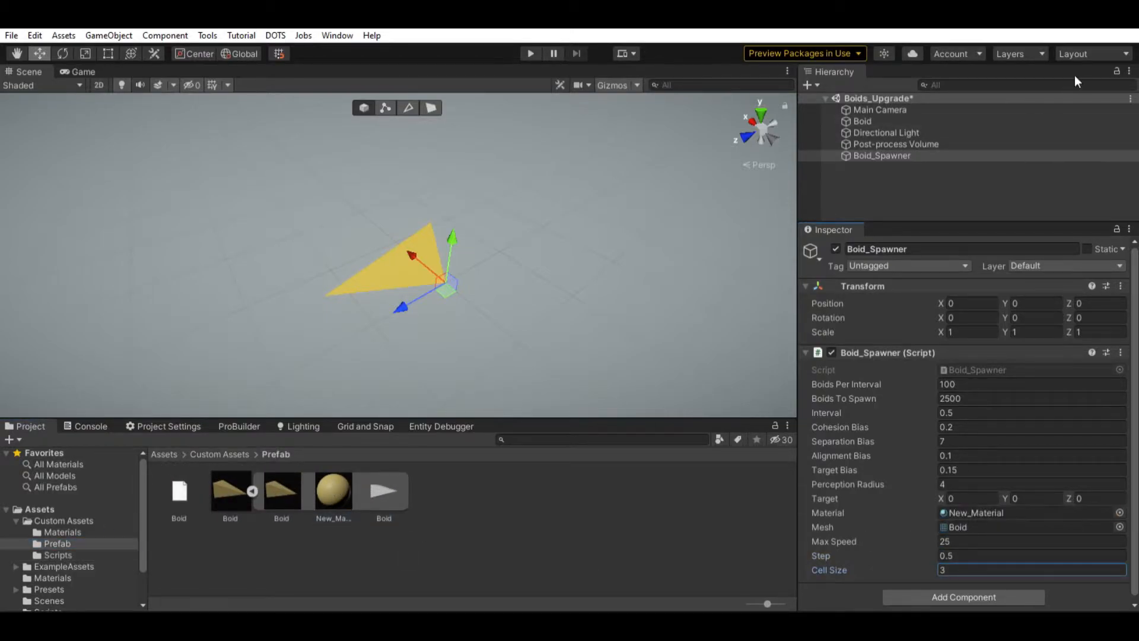
pyautogui.click(529, 54)
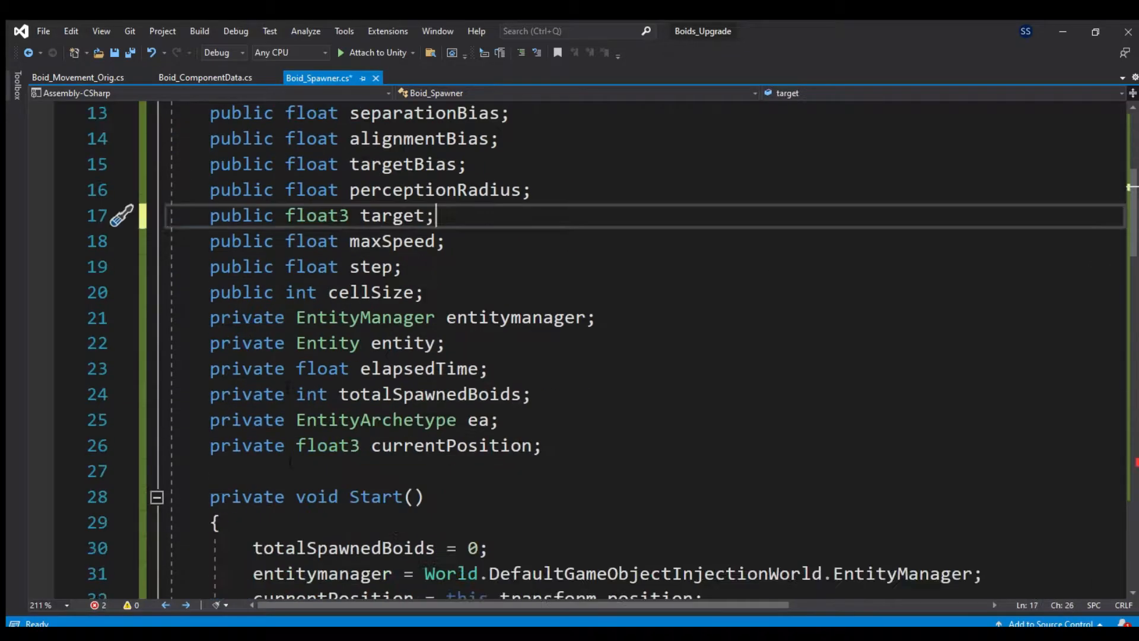
# - Declare a public GameObject prefab, a BlobAssetStore and conversion settings using DefaultGameObjectInjectionWorld
pyautogui.write('public GameObject prefab;')
pyautogui.write('private BlobAssetStore')
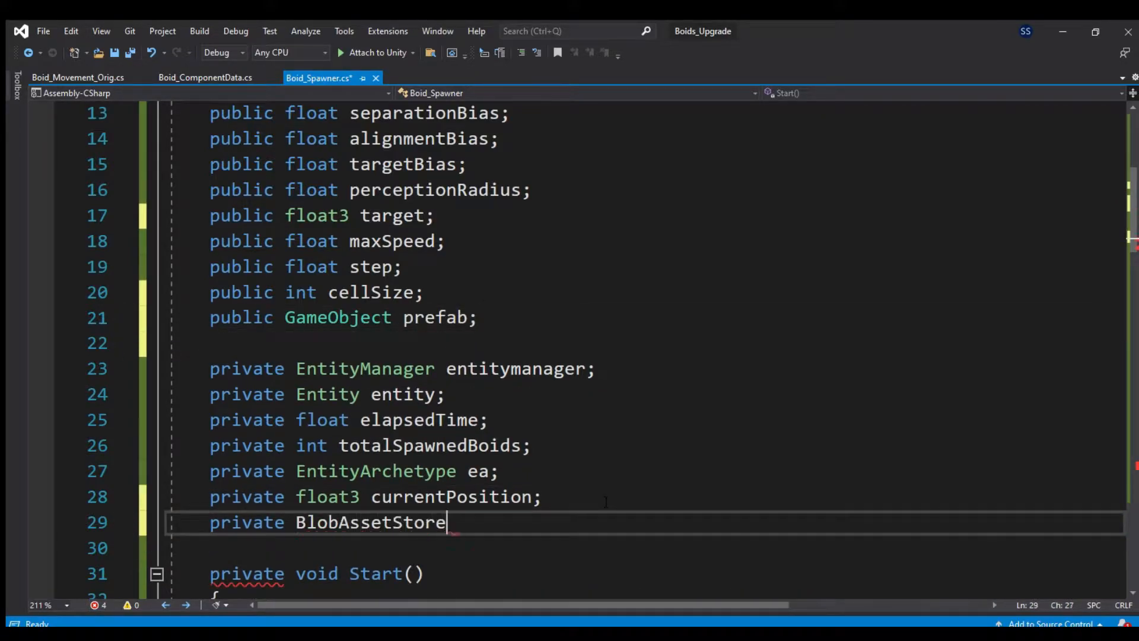
pyautogui.write('bas;')
pyautogui.click(646, 548)
pyautogui.write('private GameObjectConversionSettings gocs;')
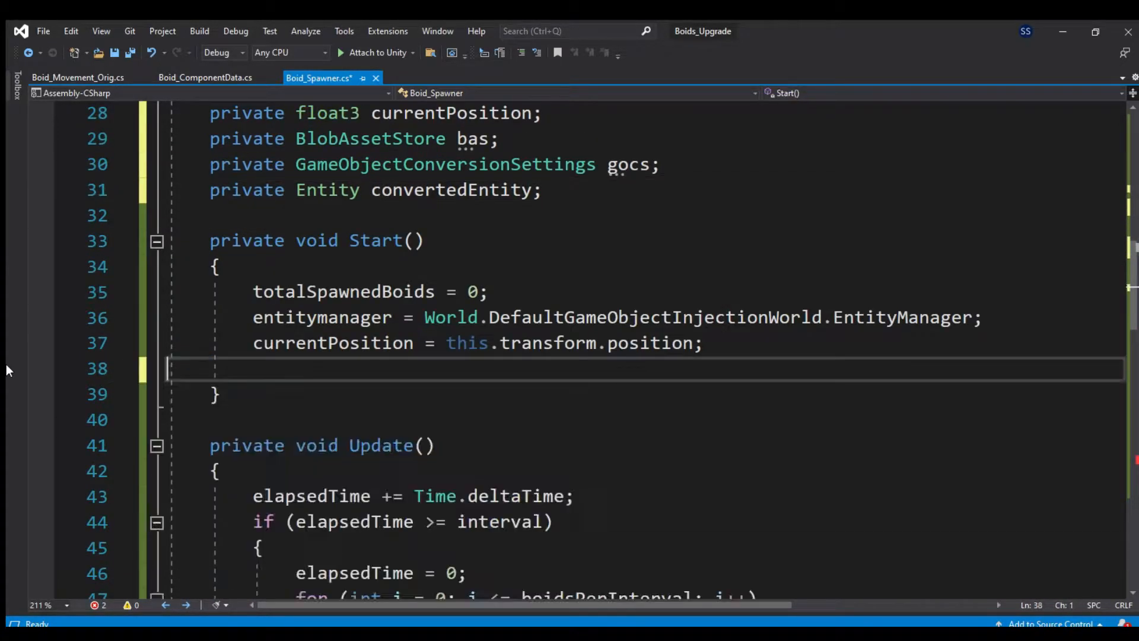
pyautogui.write('bas = new BlobAssetStore();')
pyautogui.write('gocs =')
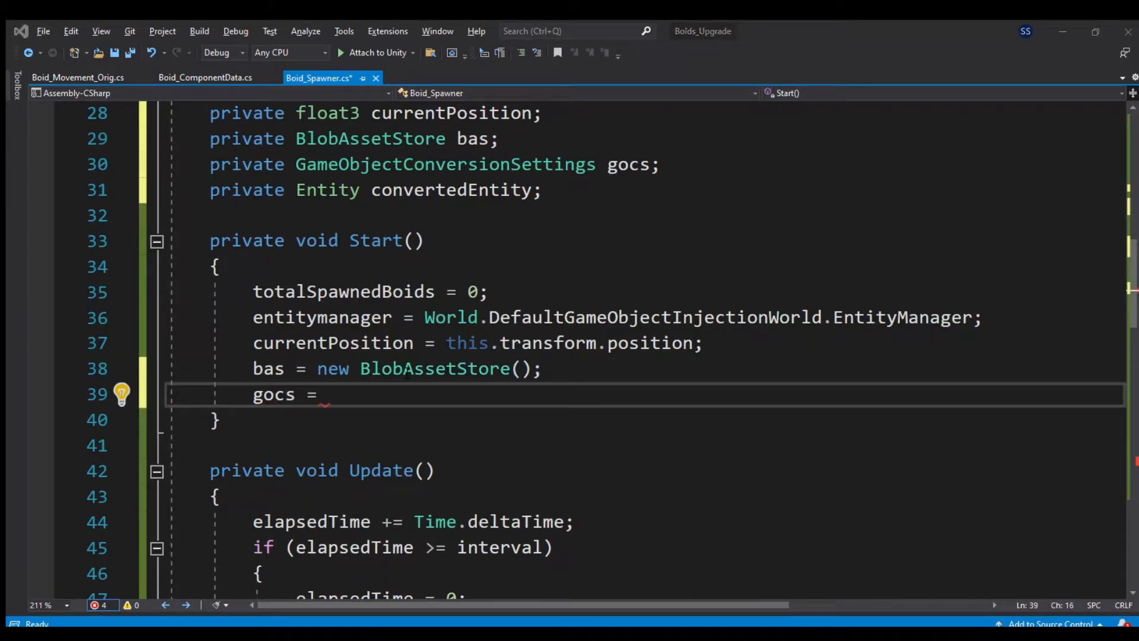
pyautogui.write('GammeObjectConversionSettings.FromWorld(World')
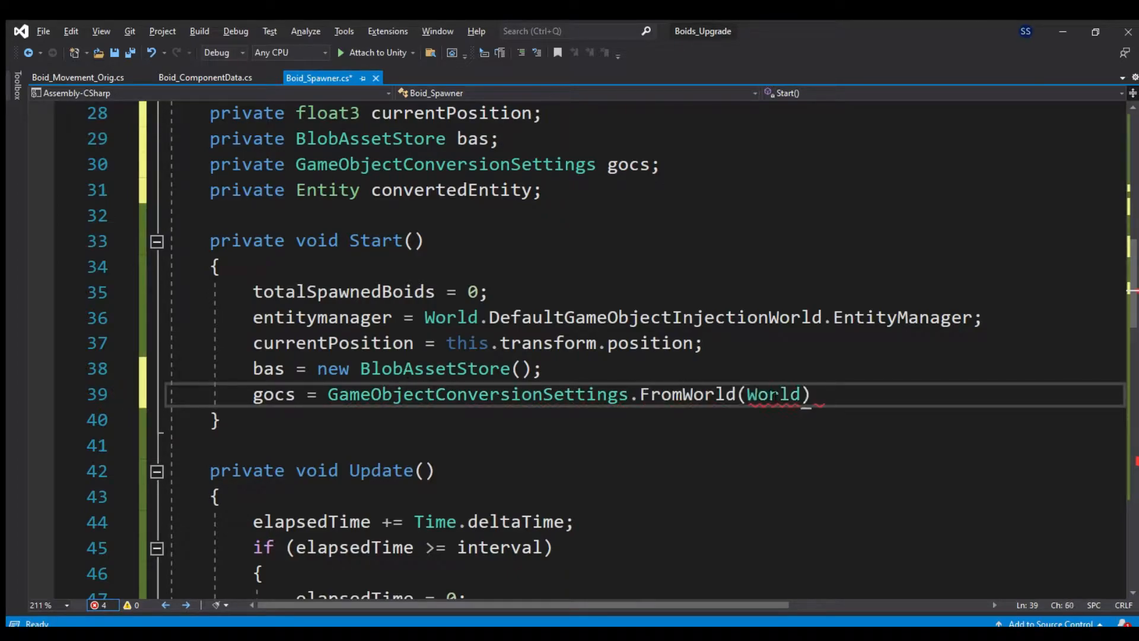
pyautogui.write('.DefaultGameObjectInjectionWorld')
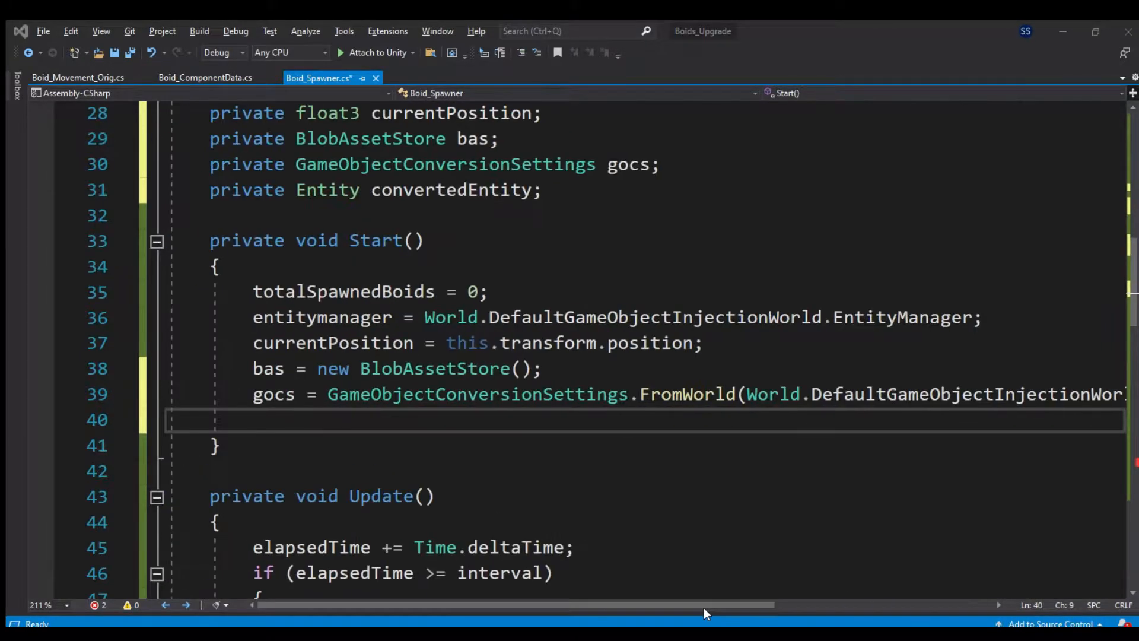
# - Convert the prefab hierarchy to convertedEntity in Start, destroy the prefab, and spawn from e = convertedEntity in Update
pyautogui.write('convertedEntity = GameObjectConversionUtility')
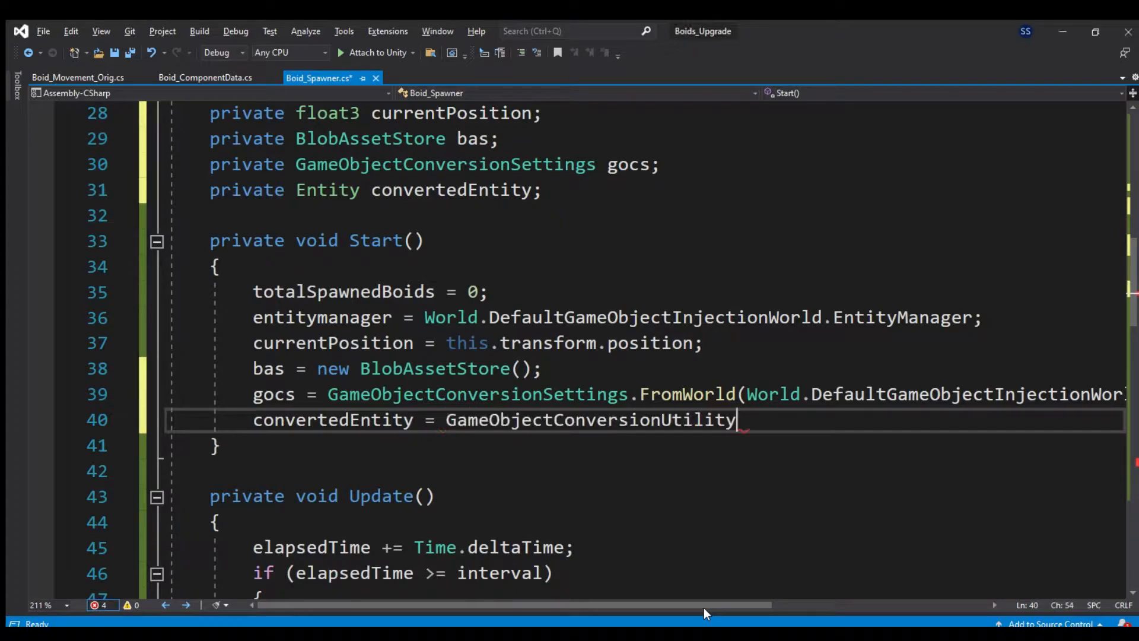
pyautogui.write('.ConvertGameObjectHierarchy(prefab,gocs);')
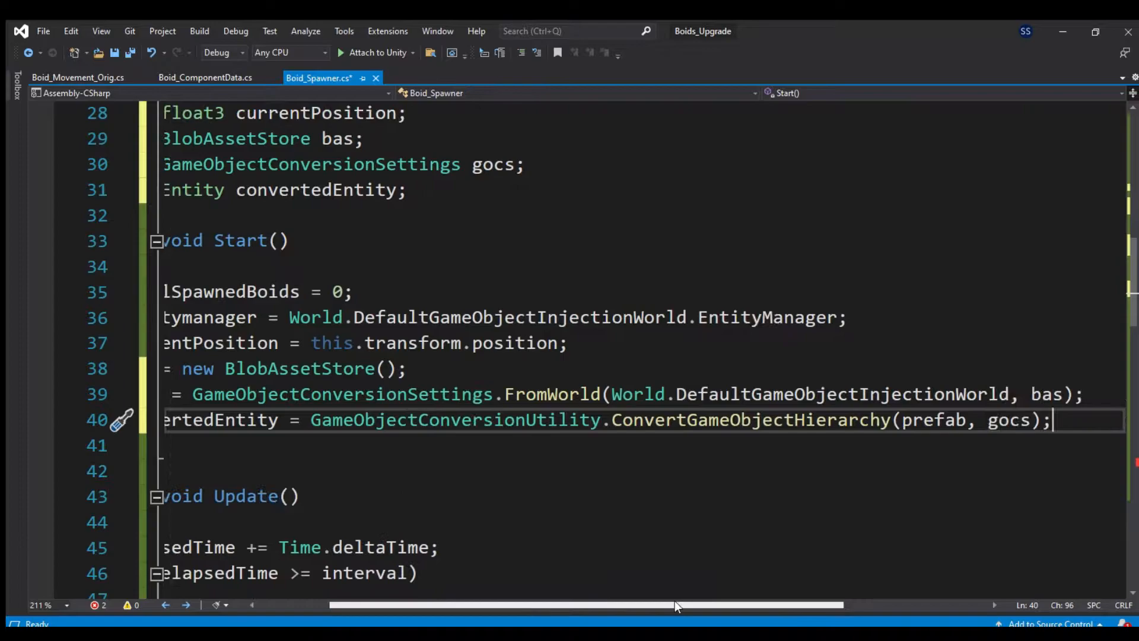
pyautogui.write('Destroy(prefab);')
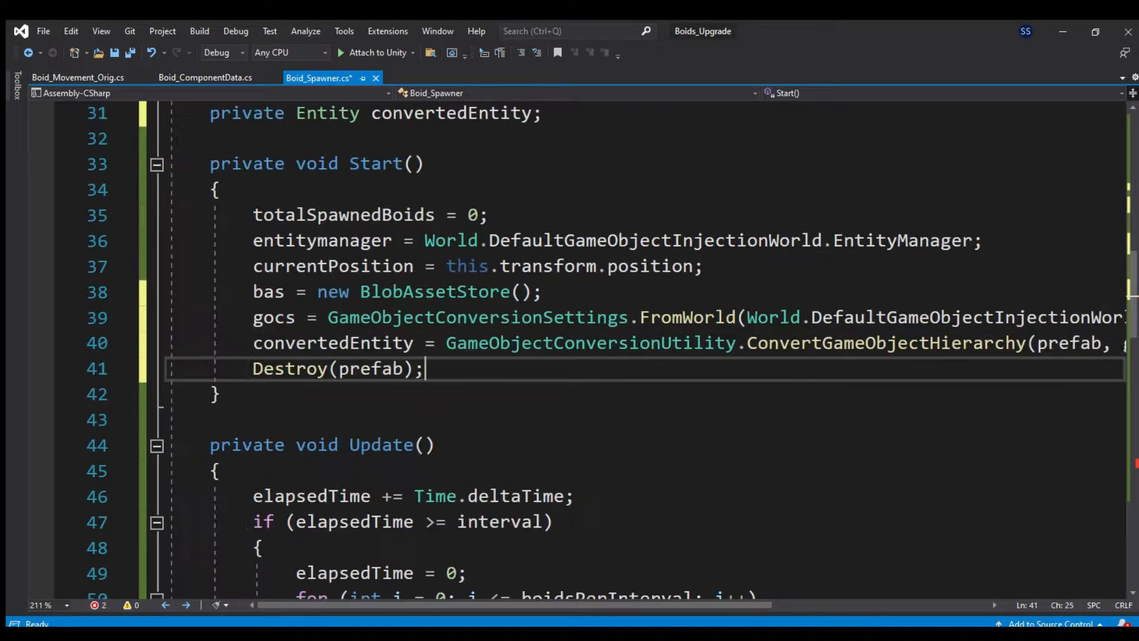
pyautogui.scroll(-3)
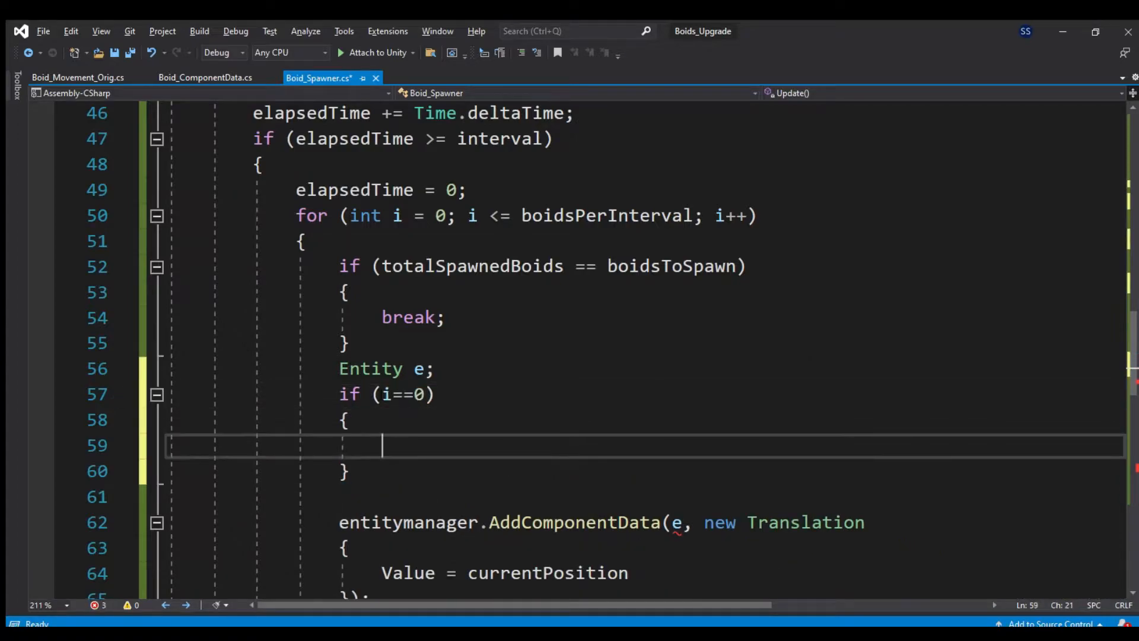
pyautogui.write('e = convertedEntity;')
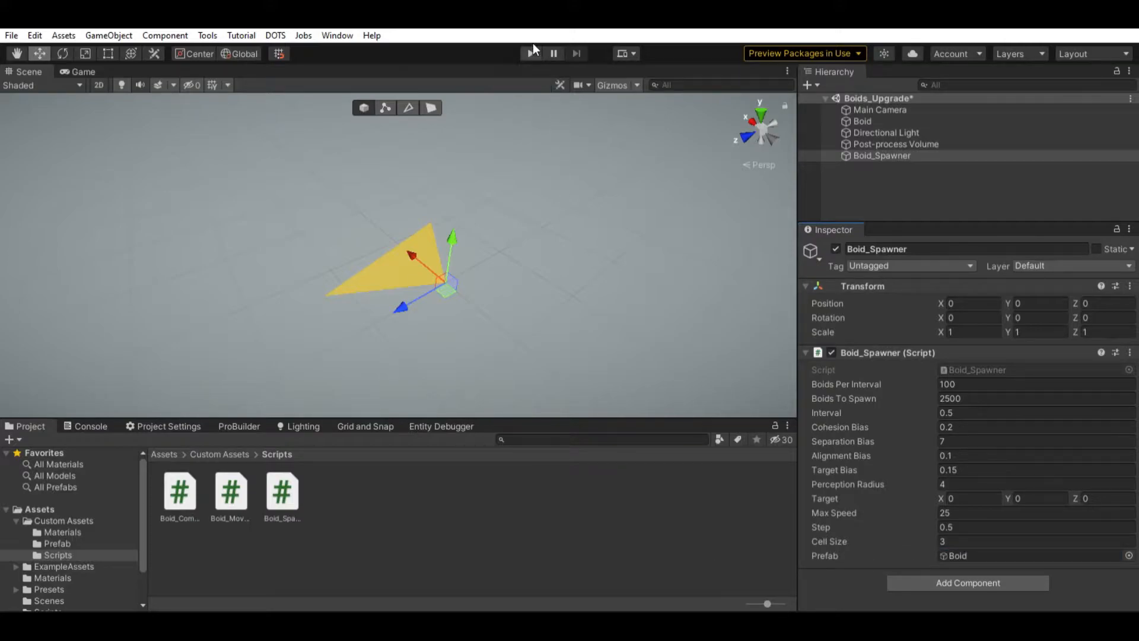
# - Play the scene and watch the boid appear in the Game view
pyautogui.click(83, 71)
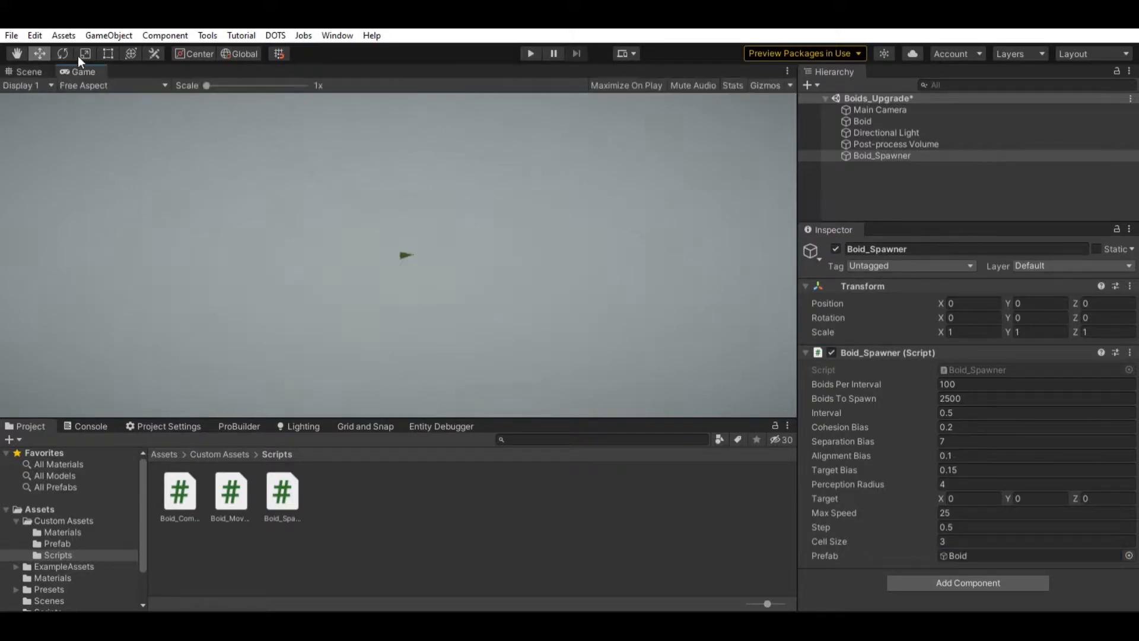
pyautogui.click(732, 86)
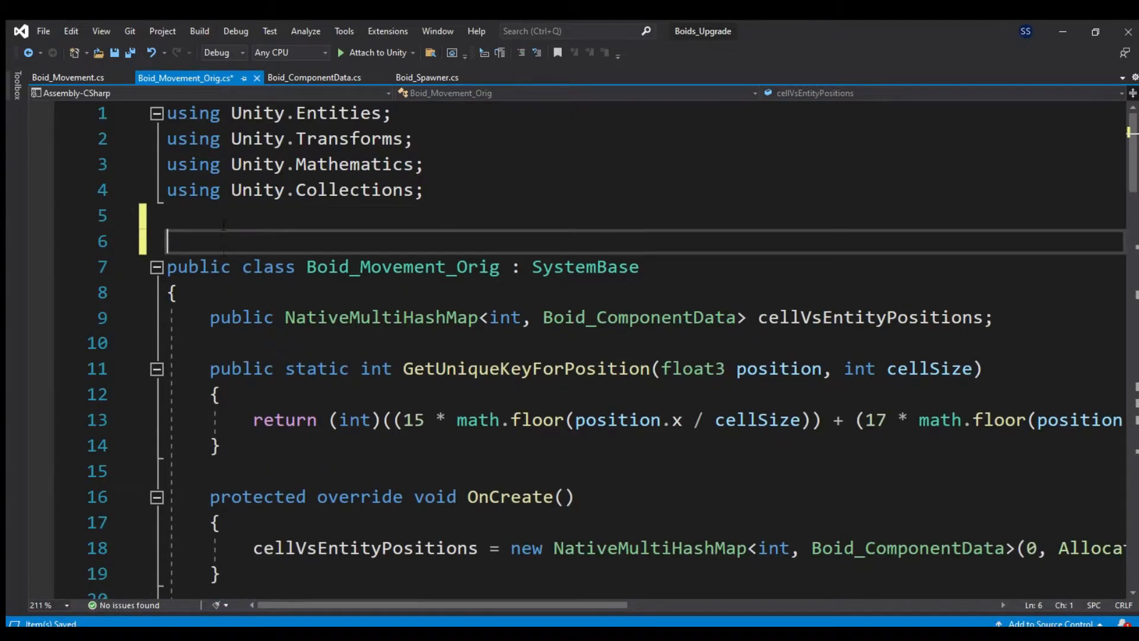
# - Mark Boid_Movement_Orig with [DisableAutoCreation] and copy its code into Boid_Movement.cs
pyautogui.write('[DisableAutoCreation]')
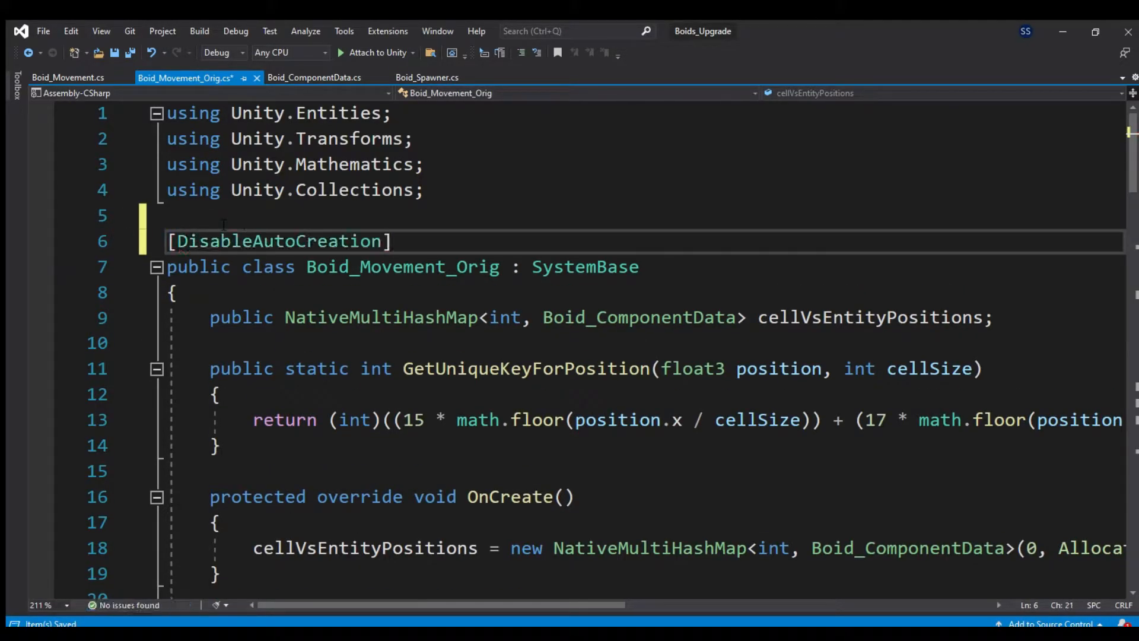
pyautogui.scroll(-3)
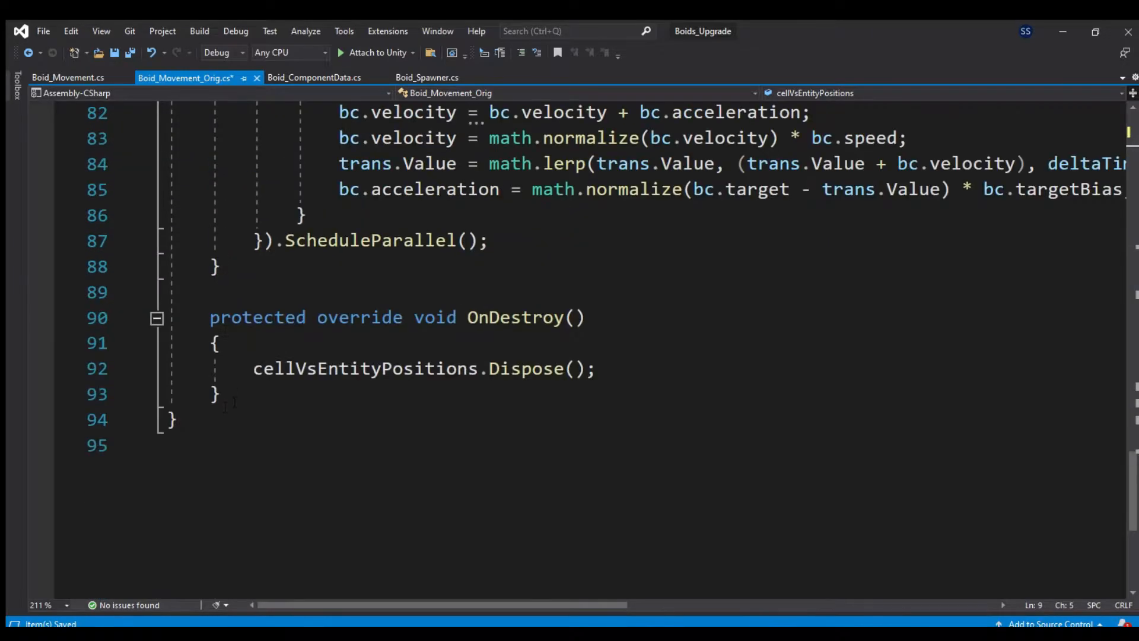
pyautogui.click(69, 78)
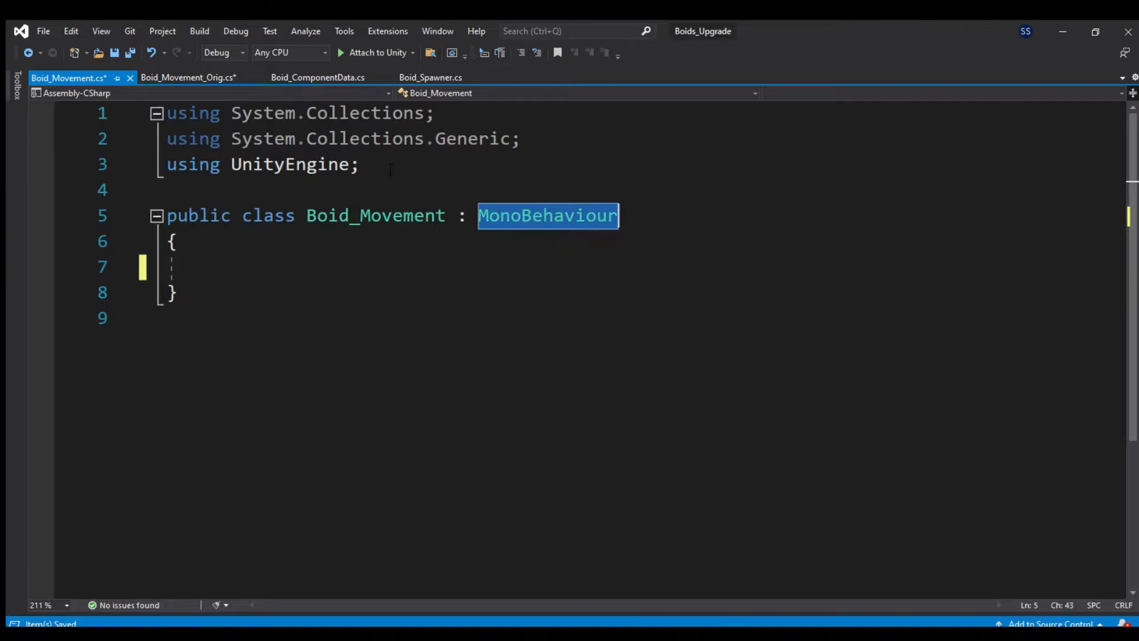
pyautogui.click(318, 77)
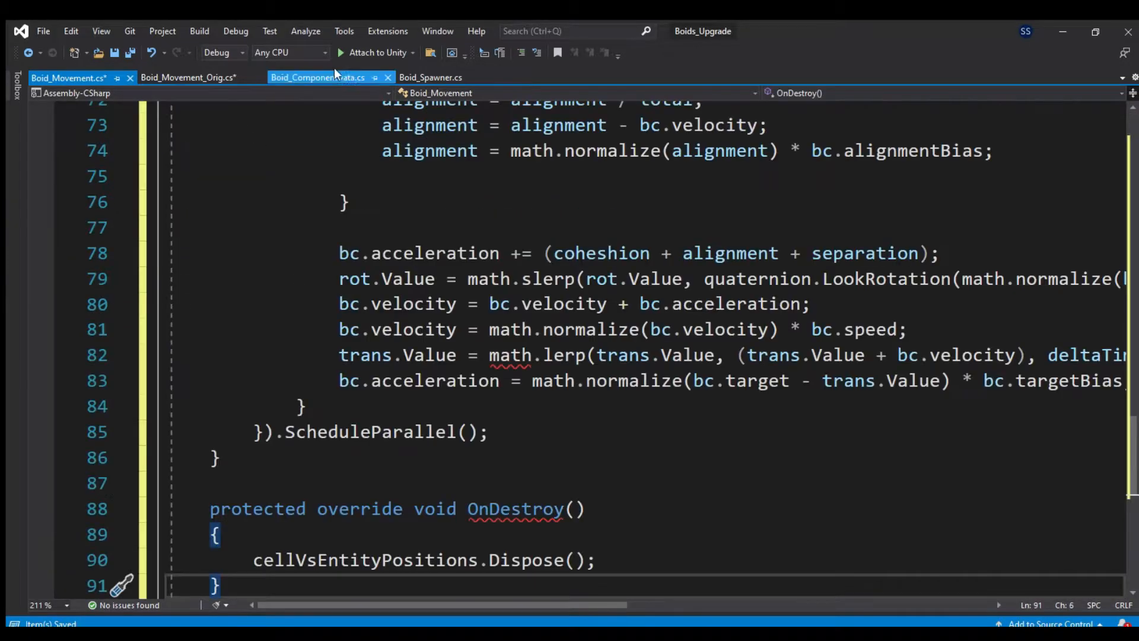
pyautogui.click(187, 77)
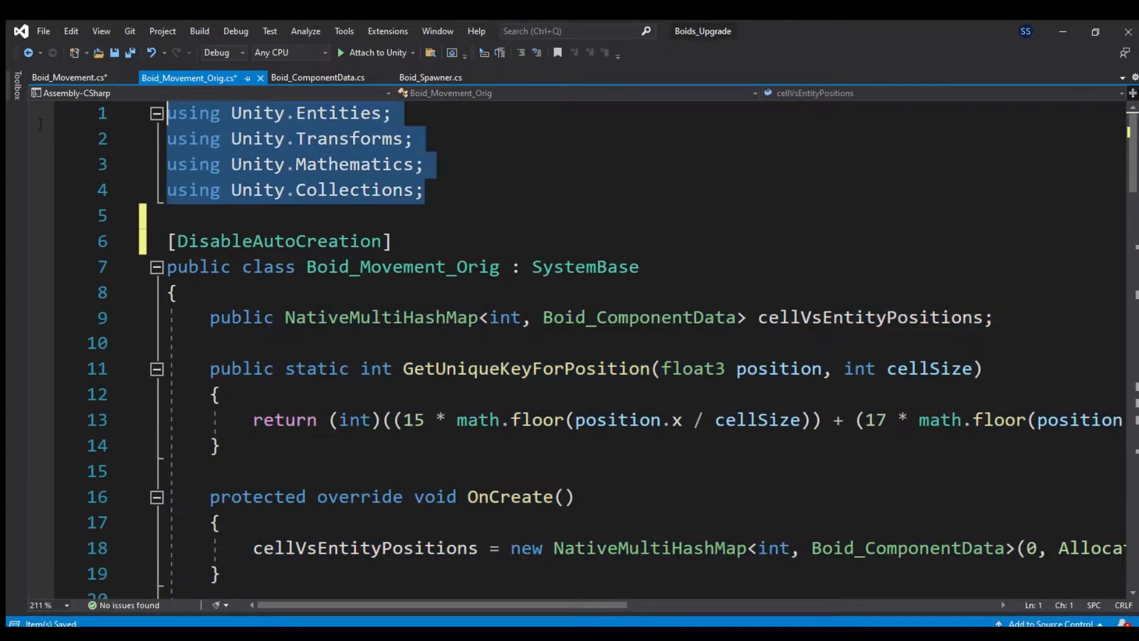
pyautogui.click(69, 77)
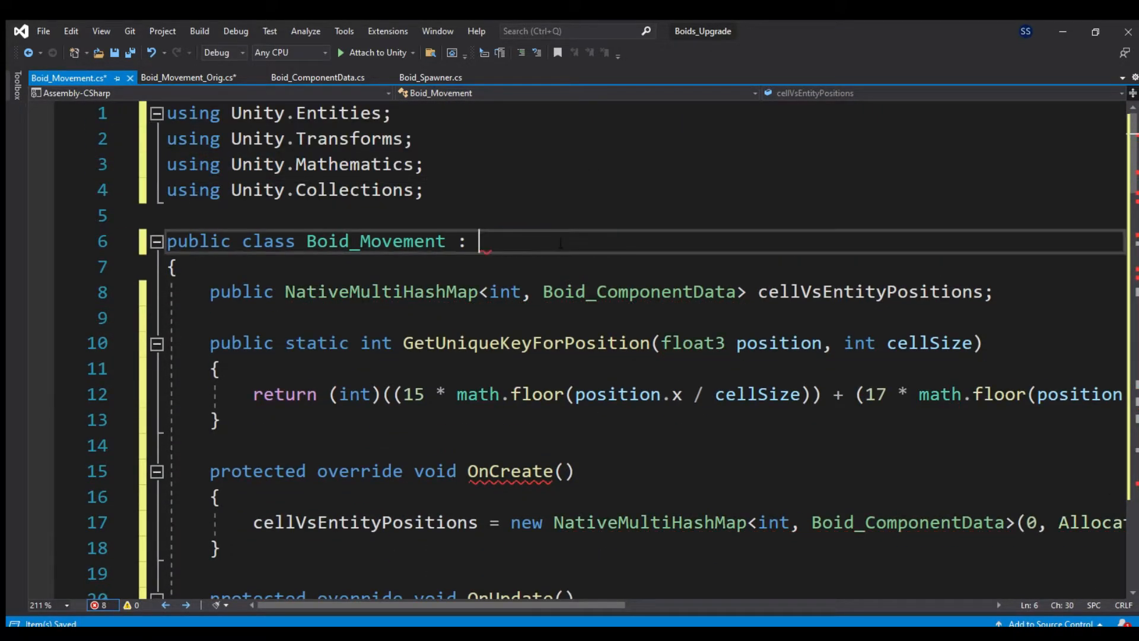
# - Change Boid_Movement's base class to SystemBase and review the copied code
pyautogui.write('SystemBase')
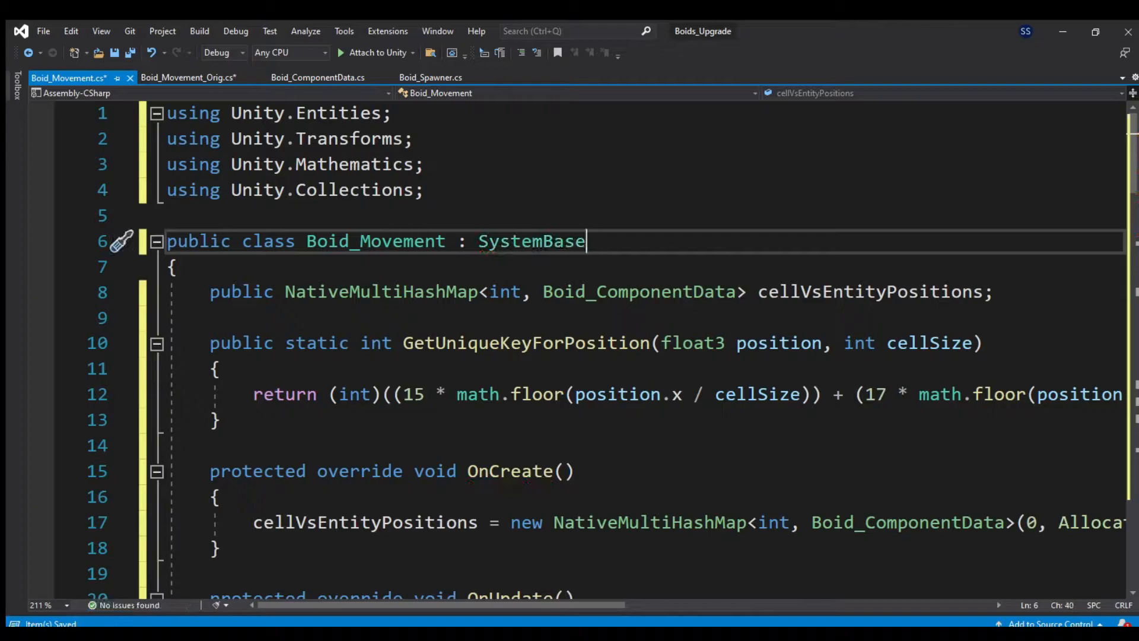
pyautogui.scroll(-3)
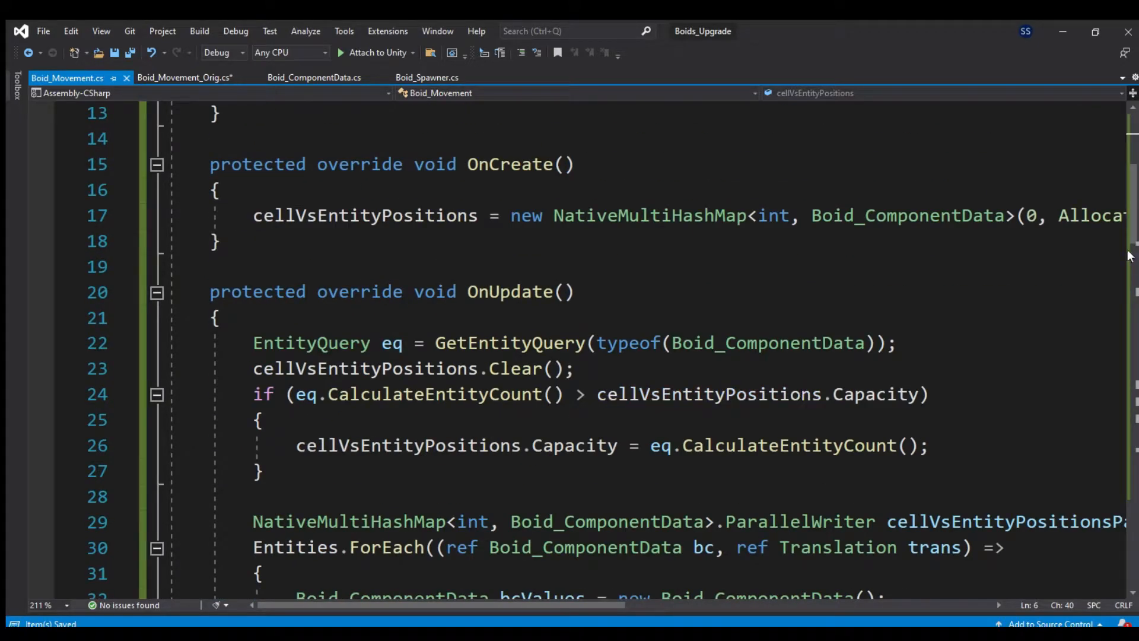
pyautogui.scroll(-3)
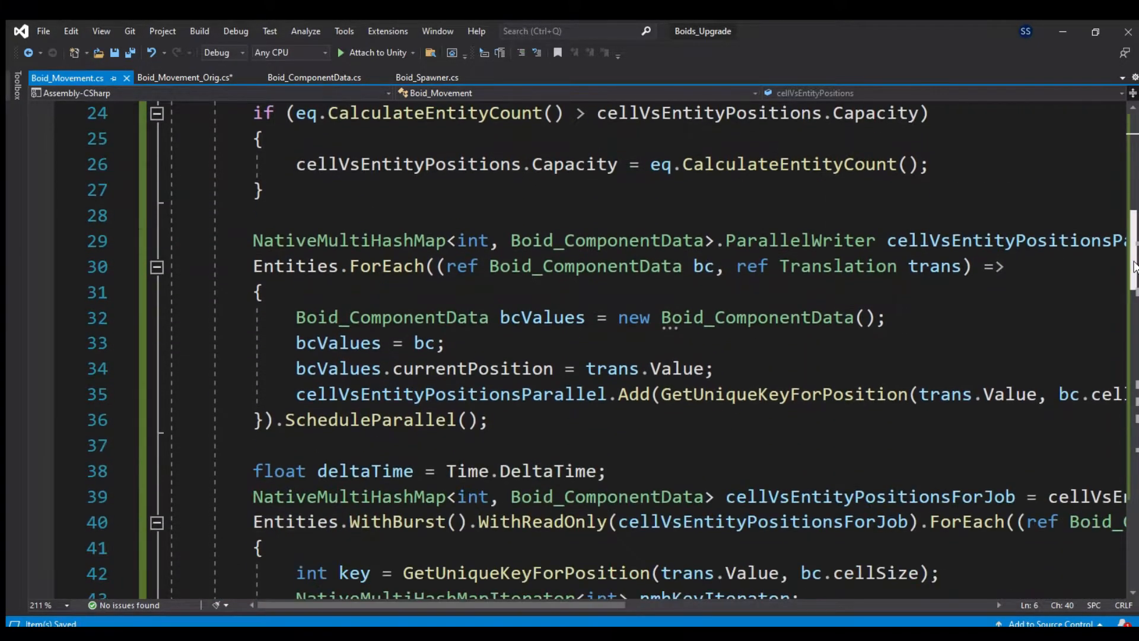
pyautogui.scroll(-3)
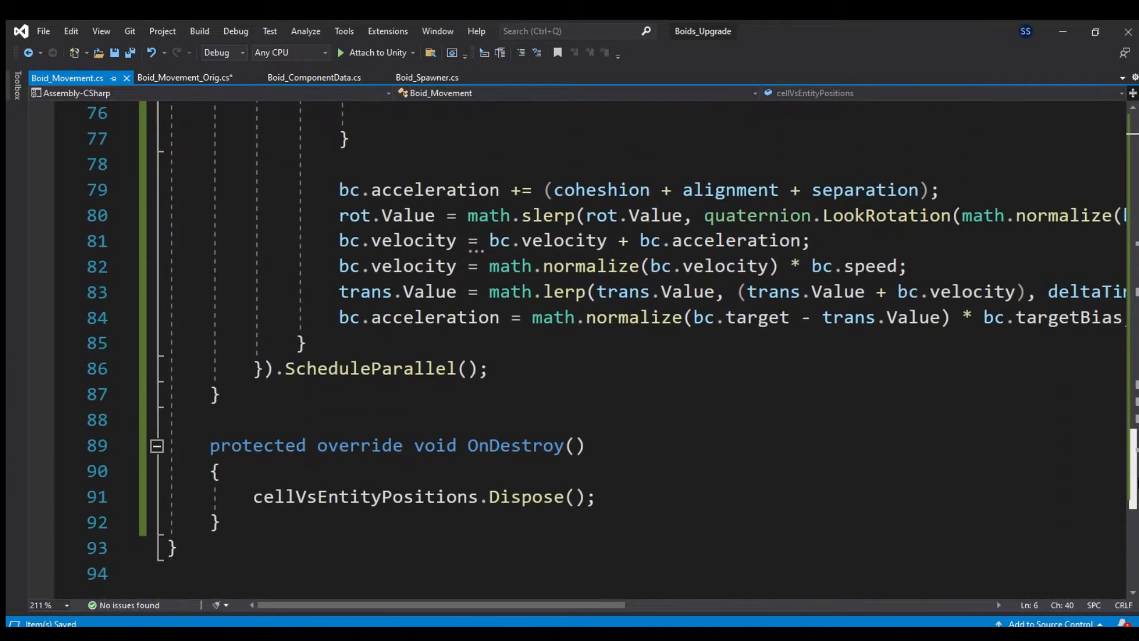
# - Declare struct BucketBoids : IJobEntityBatch with a NativeMultiHashMap<int, Boid...> ParallelWriter field
pyautogui.write('s')
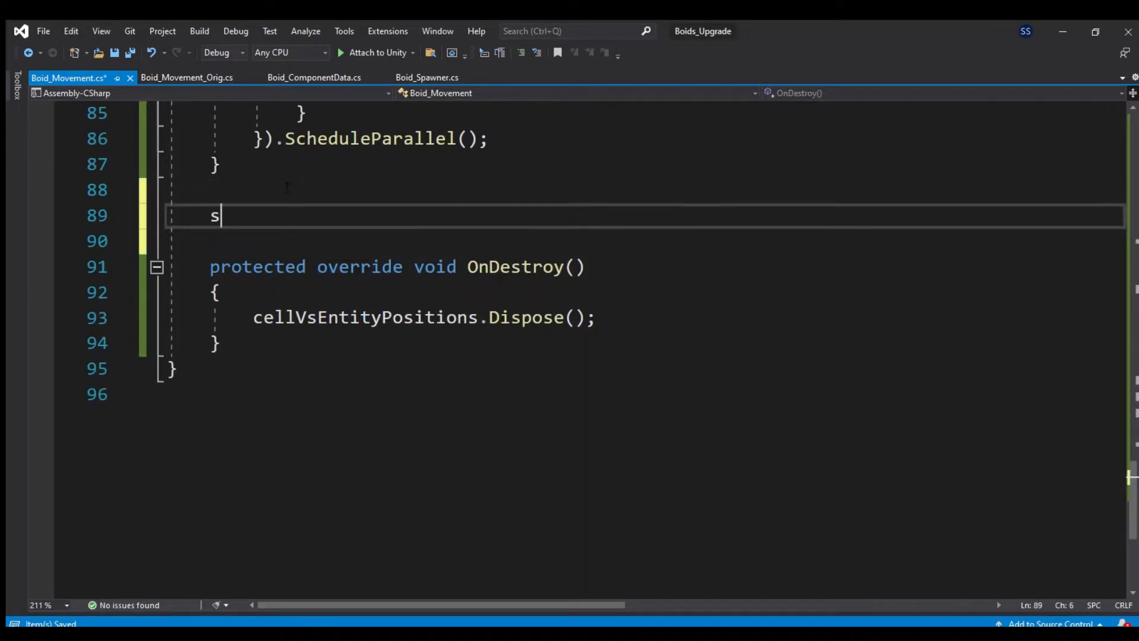
pyautogui.write('truct BucketBoids : IJobEntityBatch')
pyautogui.write('[BurstCompatible')
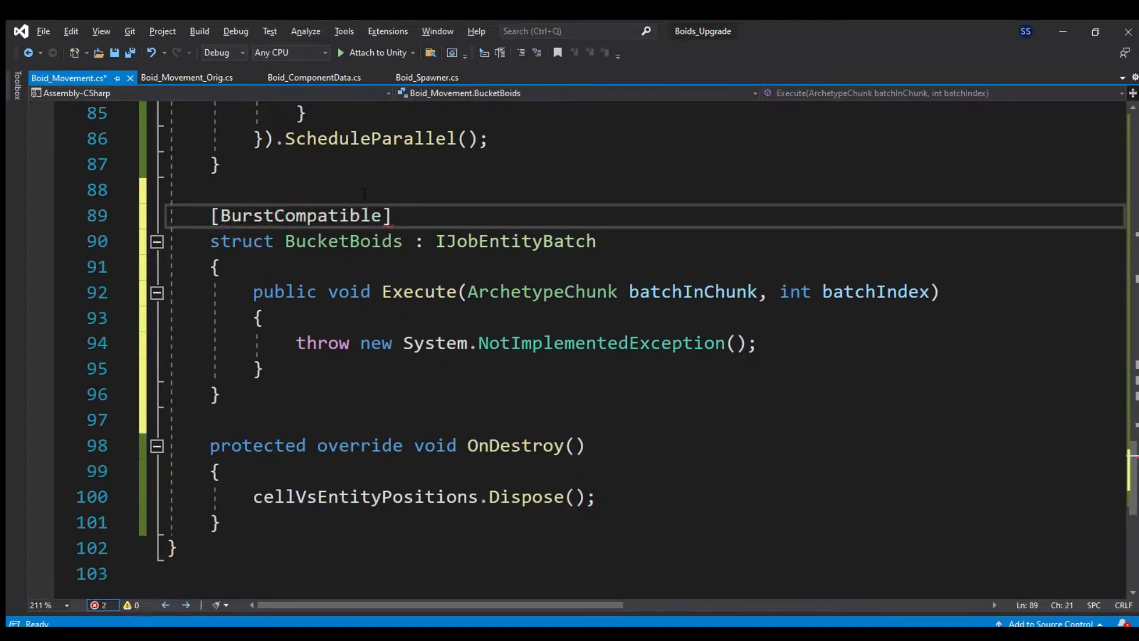
pyautogui.write('public N')
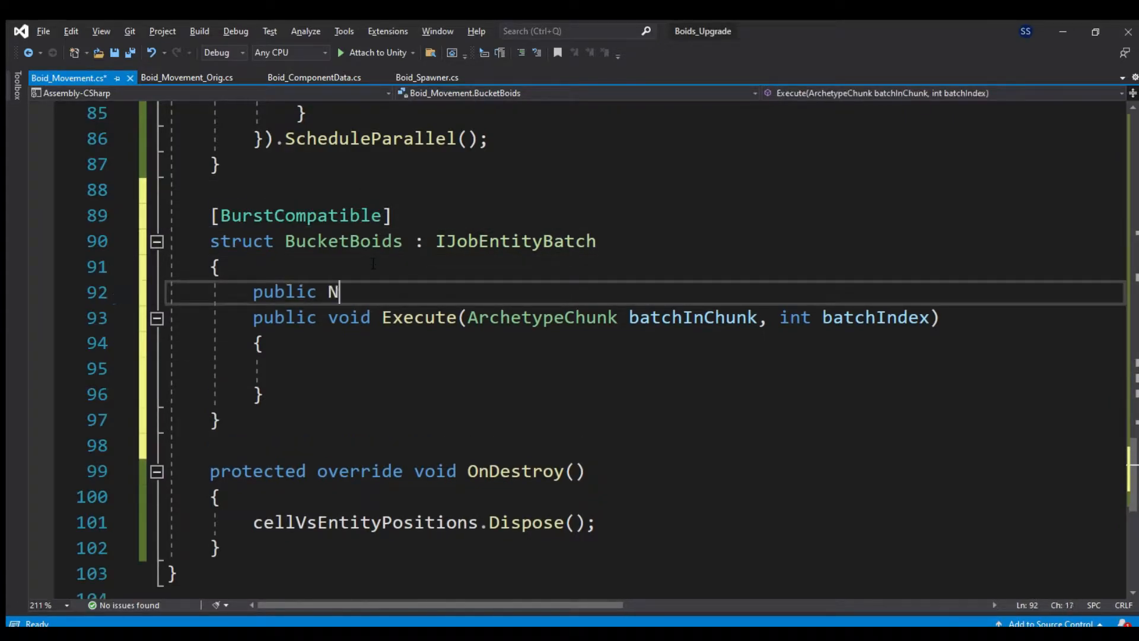
pyautogui.write('ativeMultiHashMap<int, Boid')
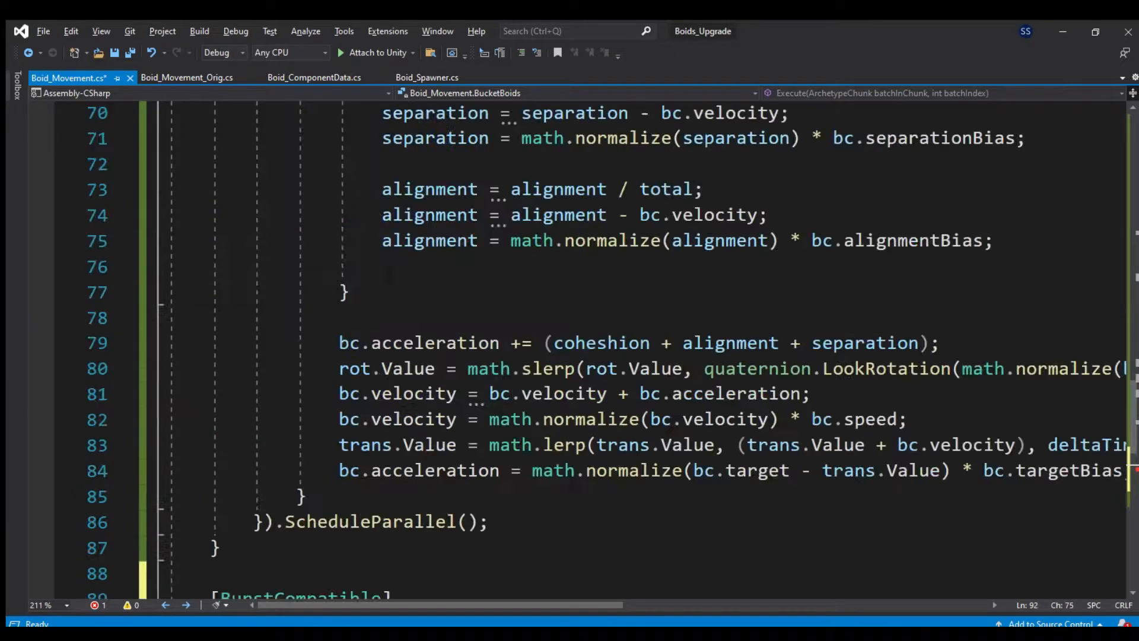
pyautogui.scroll(-3)
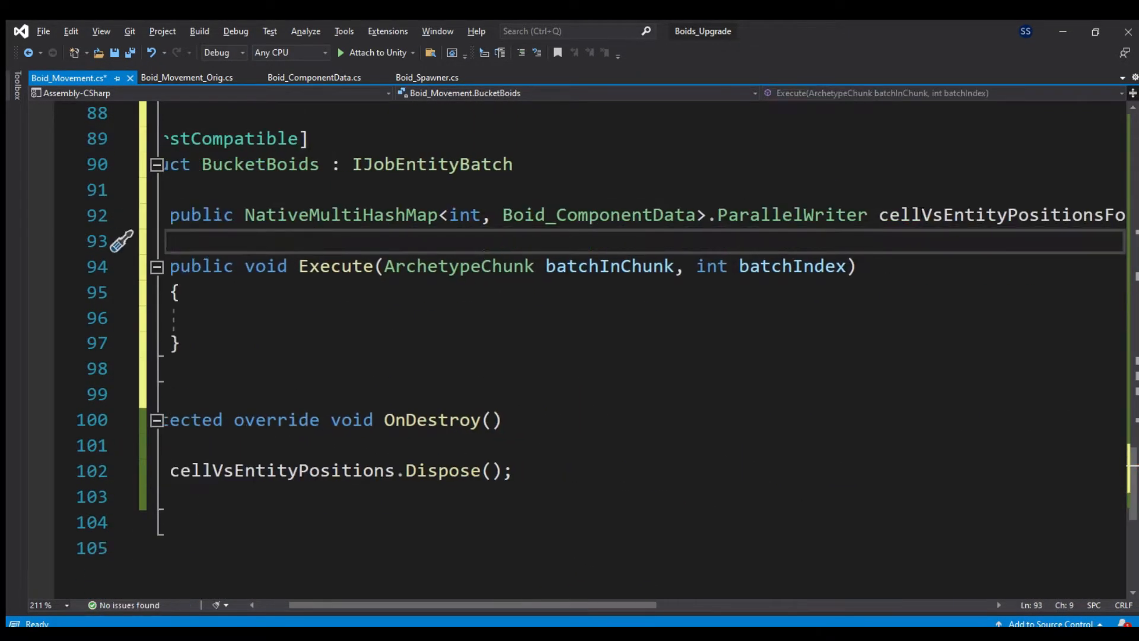
# - Add translationTypeHandle and a [ReadOnly] ComponentTypeHandle<Boid_ComponentData> bcdTypeHandle, starting Execute's NativeArray
pyautogui.write('public ComponentTypeHandle<Translation> Tr')
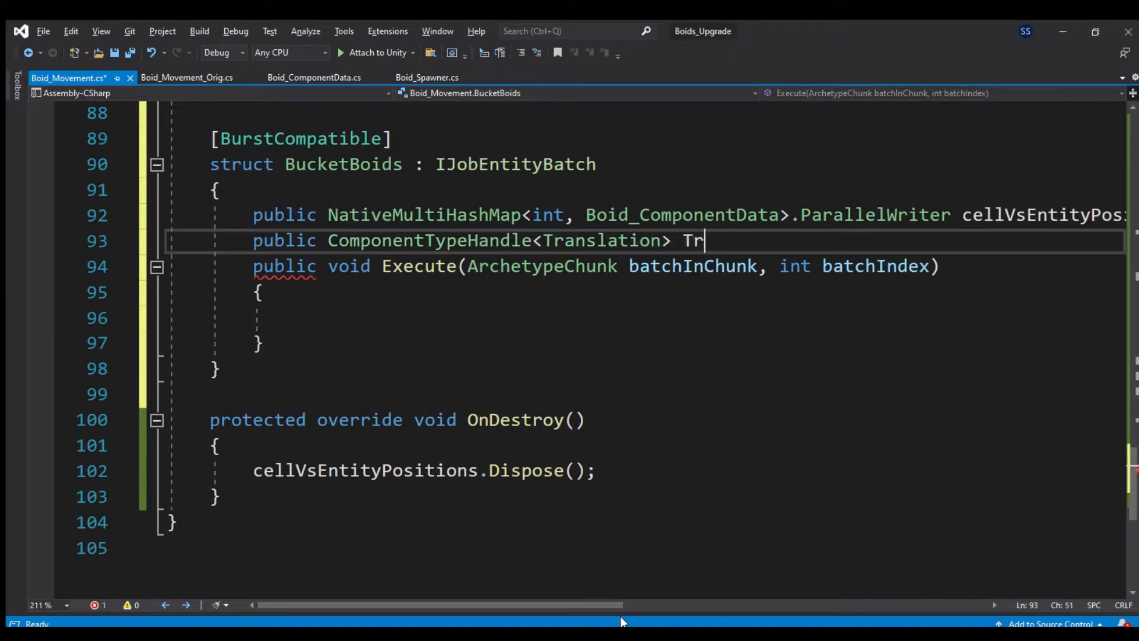
pyautogui.write('anslationTypeHandle;')
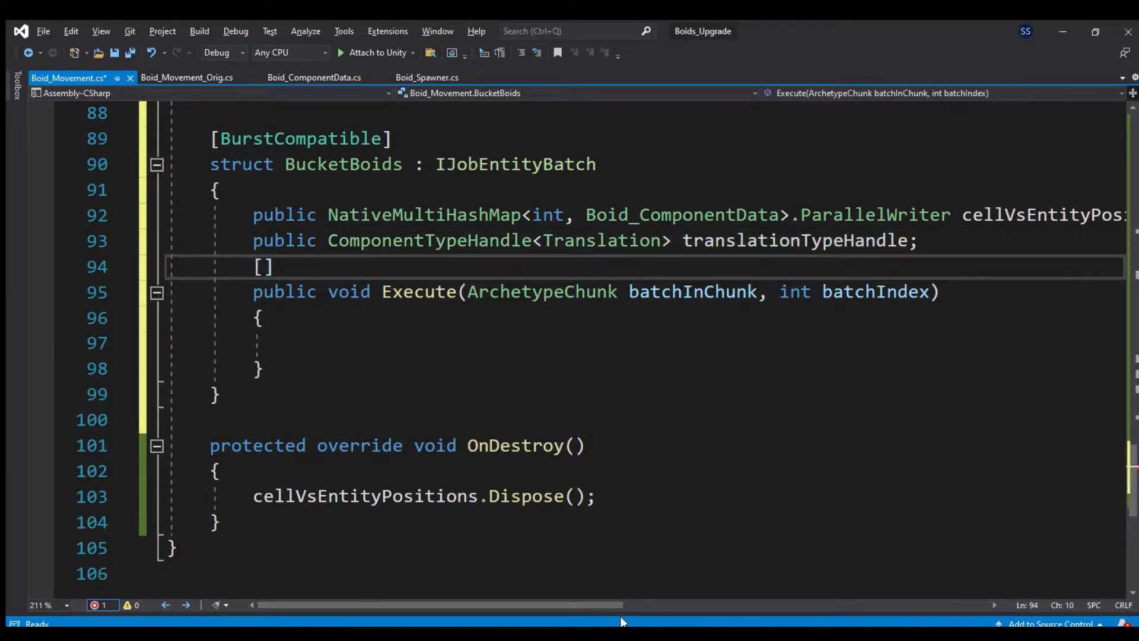
pyautogui.write('[ReadOnly] public ComponentTypeHandle<Boid_ComponentData>')
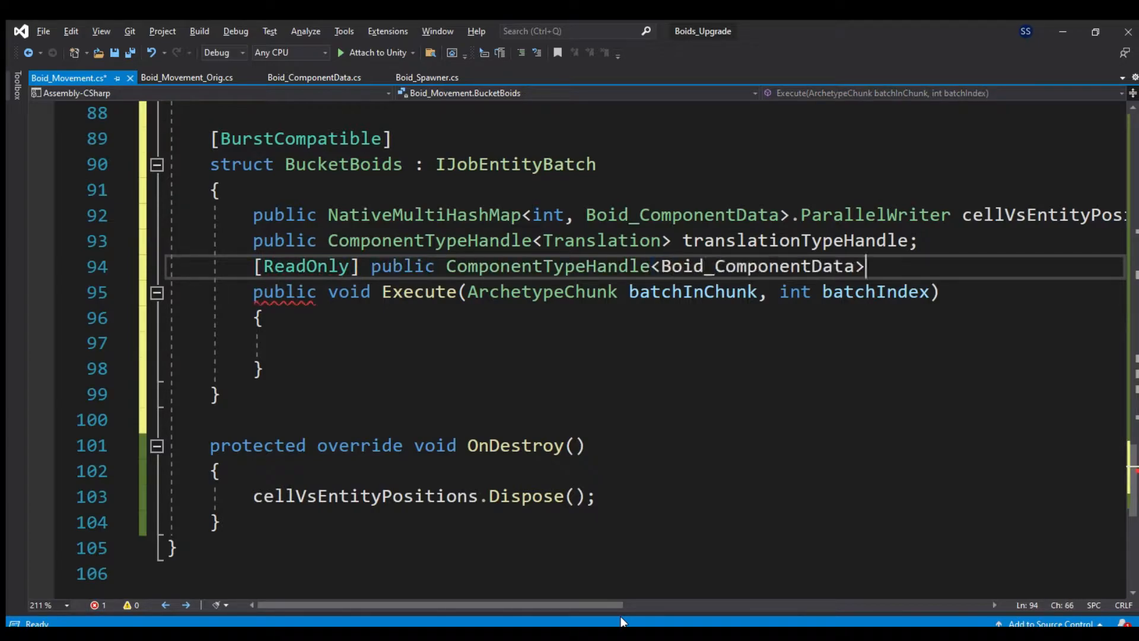
pyautogui.write('bcdTypeHandle;')
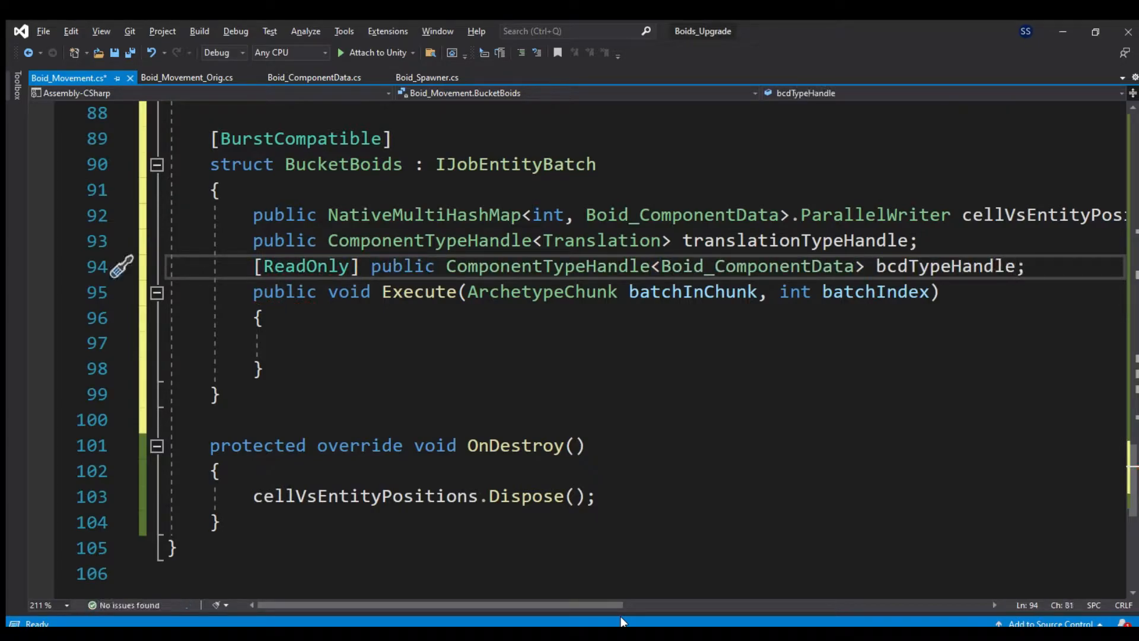
pyautogui.write('NativeArray<>')
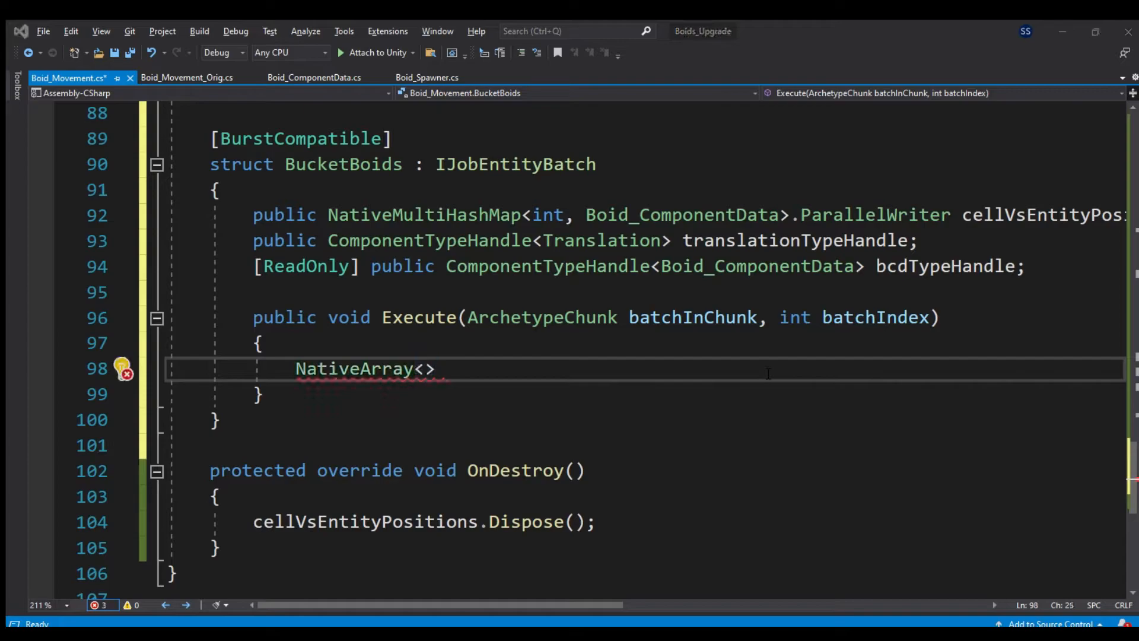
# - Fetch chunkTranslation and chunkBcd via batchInChunk.GetNativeArray with the two type handles
pyautogui.write('Translation> chunkTranslation = batchInChunk.GetNativeArray')
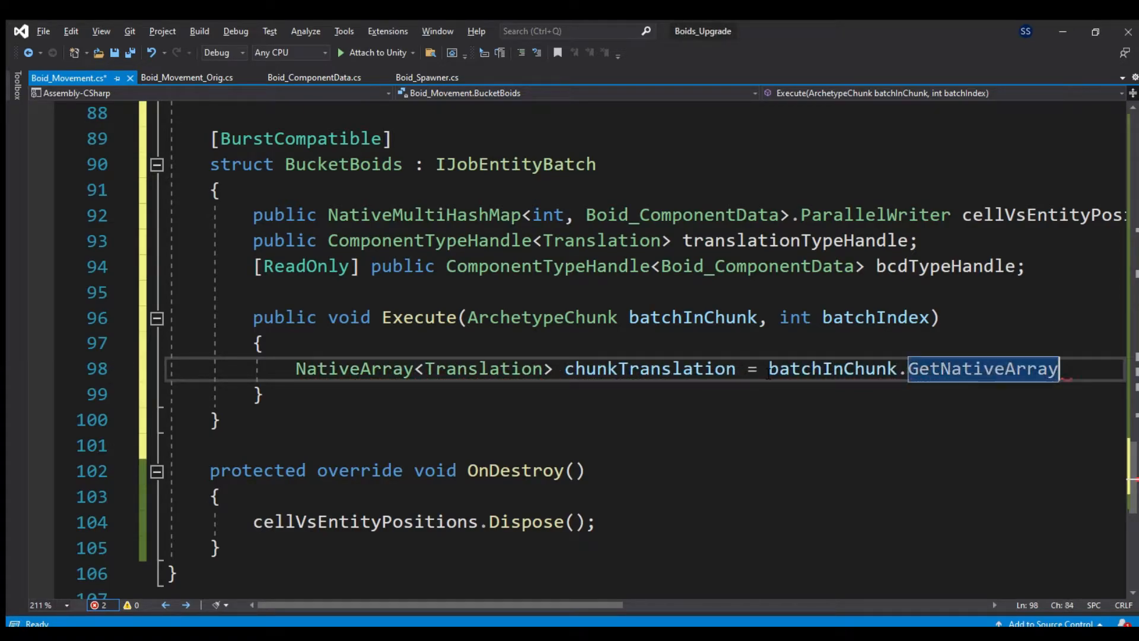
pyautogui.write('()')
pyautogui.write('NativeArray<Boid>')
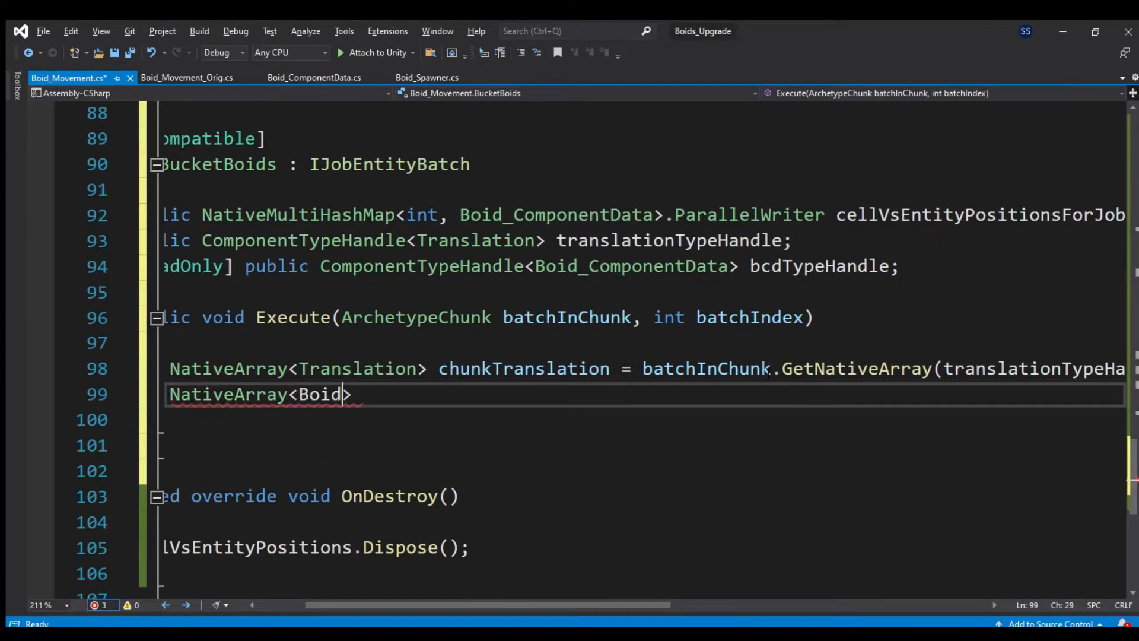
pyautogui.write('_ComponentData> chunkBcd')
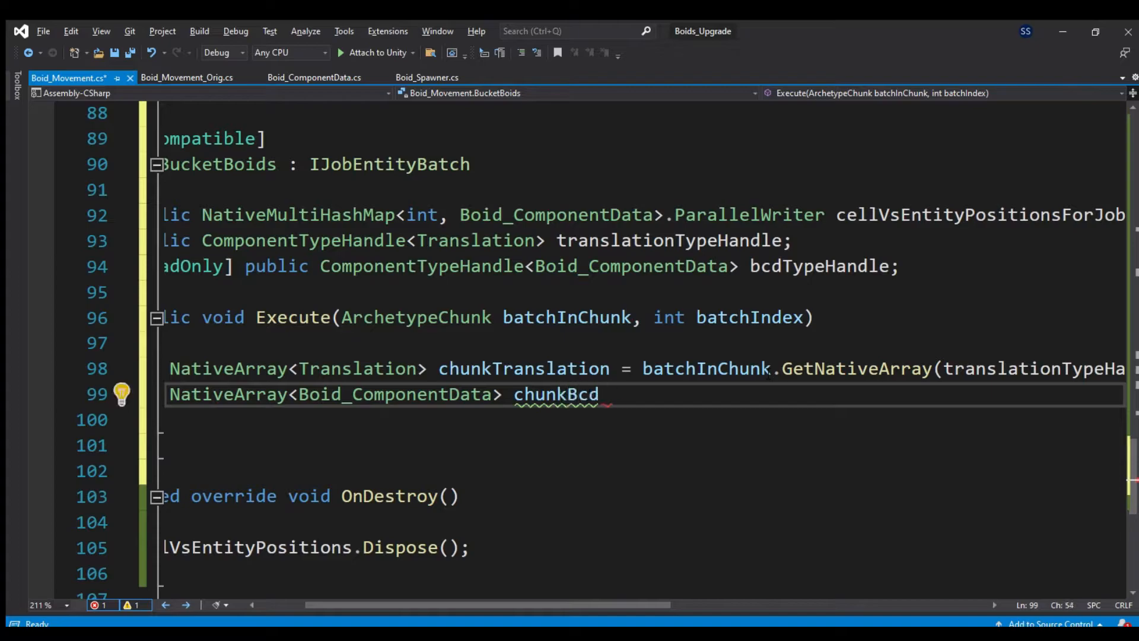
pyautogui.write('= batchInChunk.GetNativeArray(bcdTypeHandle)')
pyautogui.click(643, 445)
pyautogui.write('for (')
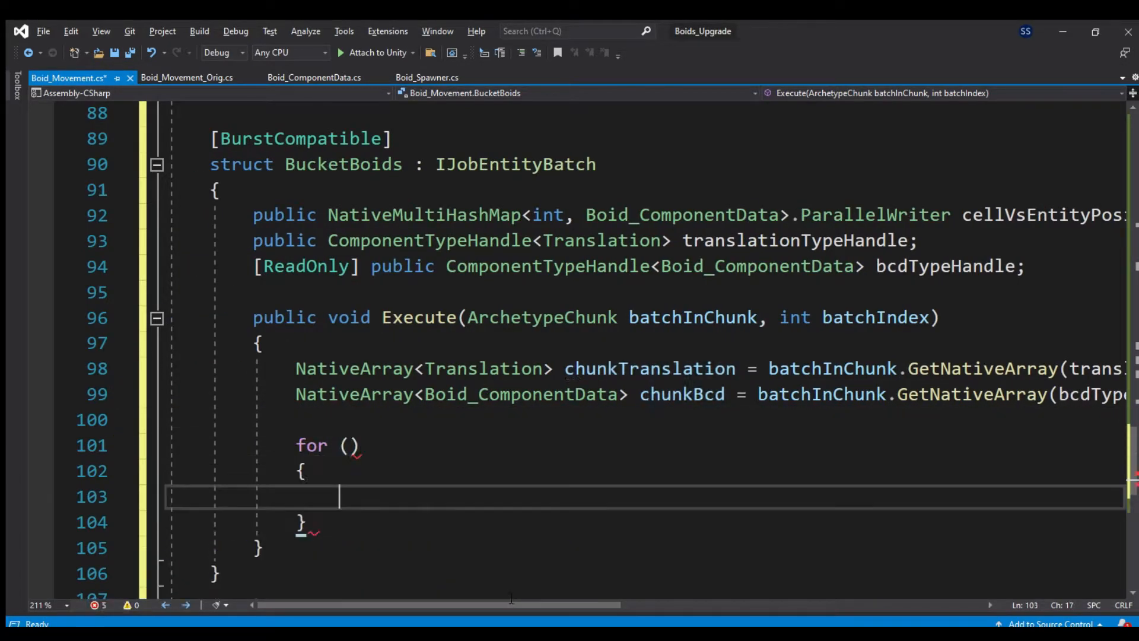
# - Loop i from 0 to batchInChunk.Count reading Translation trans = chunkTranslation[i]
pyautogui.write('int i=0; i<batchInChunk.')
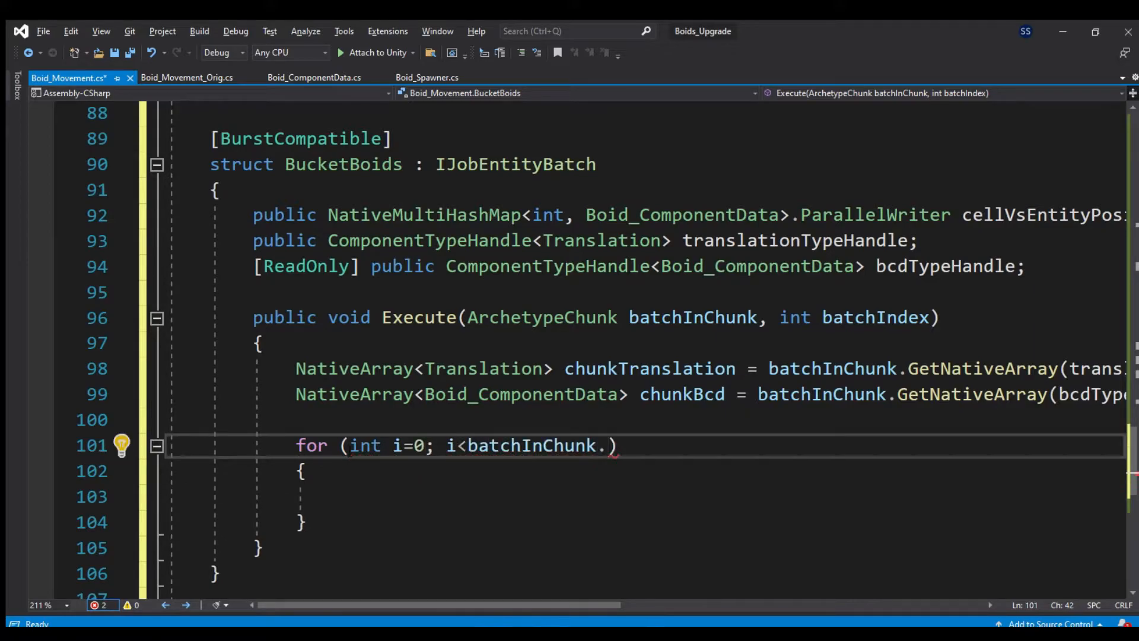
pyautogui.write('Count; i++)')
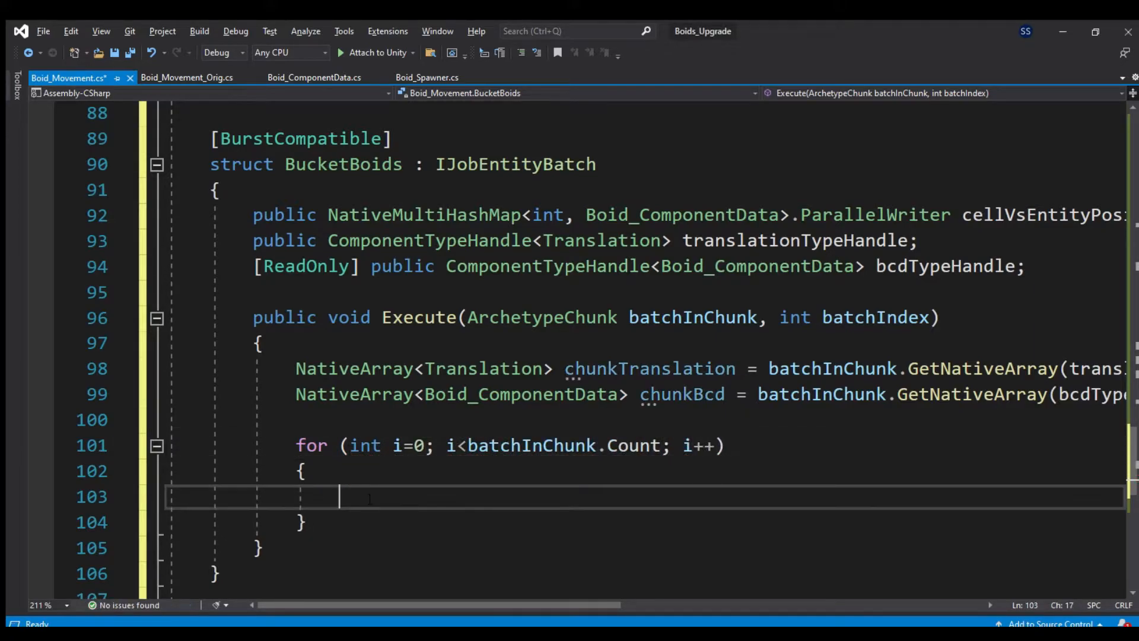
pyautogui.write('Translation trans = chunkTranslation[]')
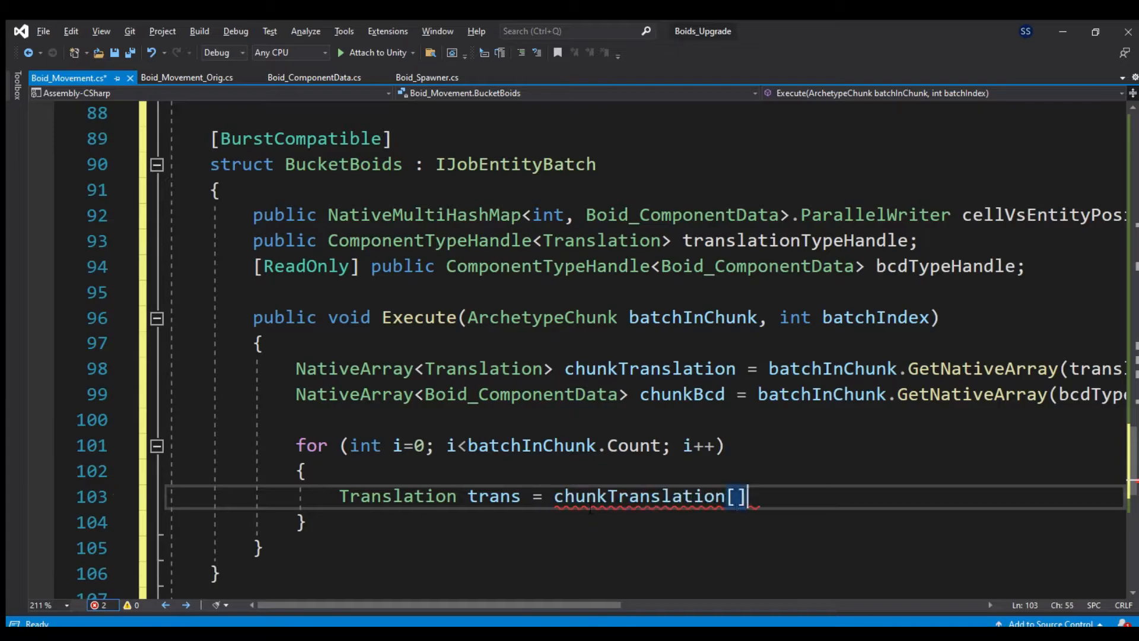
pyautogui.doubleClick(682, 394)
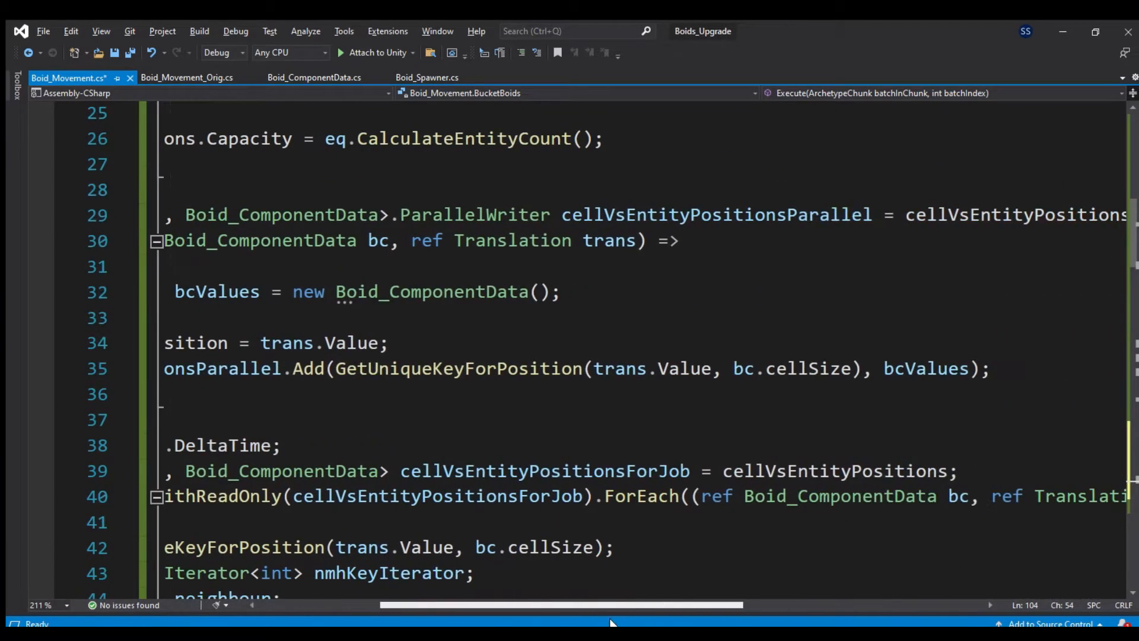
# - Below the commented-out ForEach, add the Translation and Boid_ComponentData type handles and EntityQuery bb_query
pyautogui.scroll(-3)
pyautogui.write('*/')
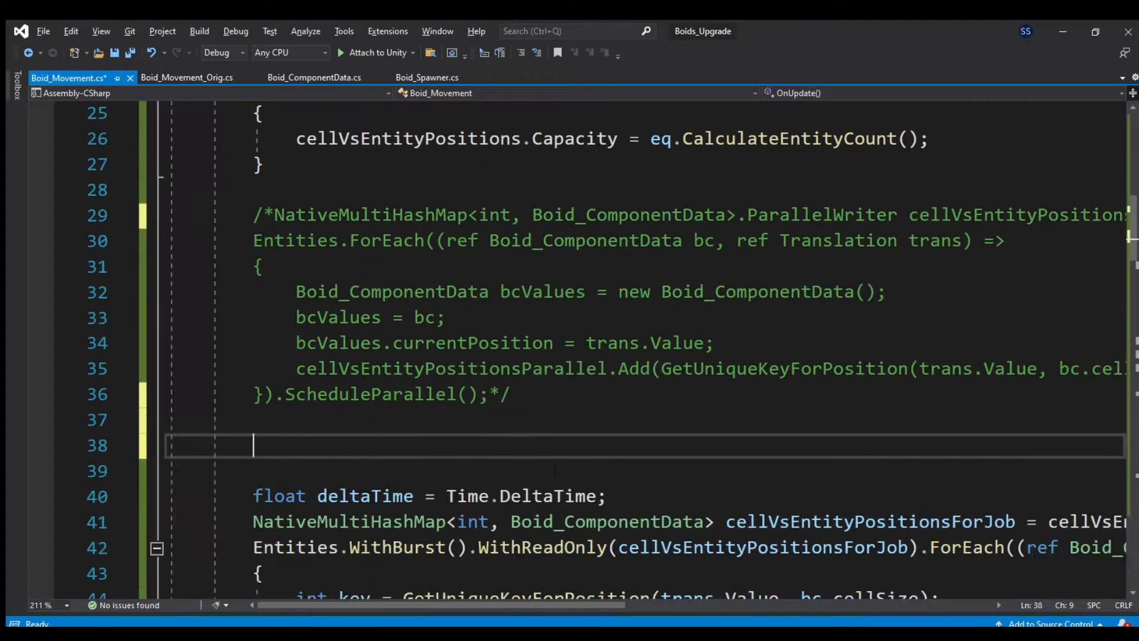
pyautogui.write('ComponentTypeHandle<Translation> translation')
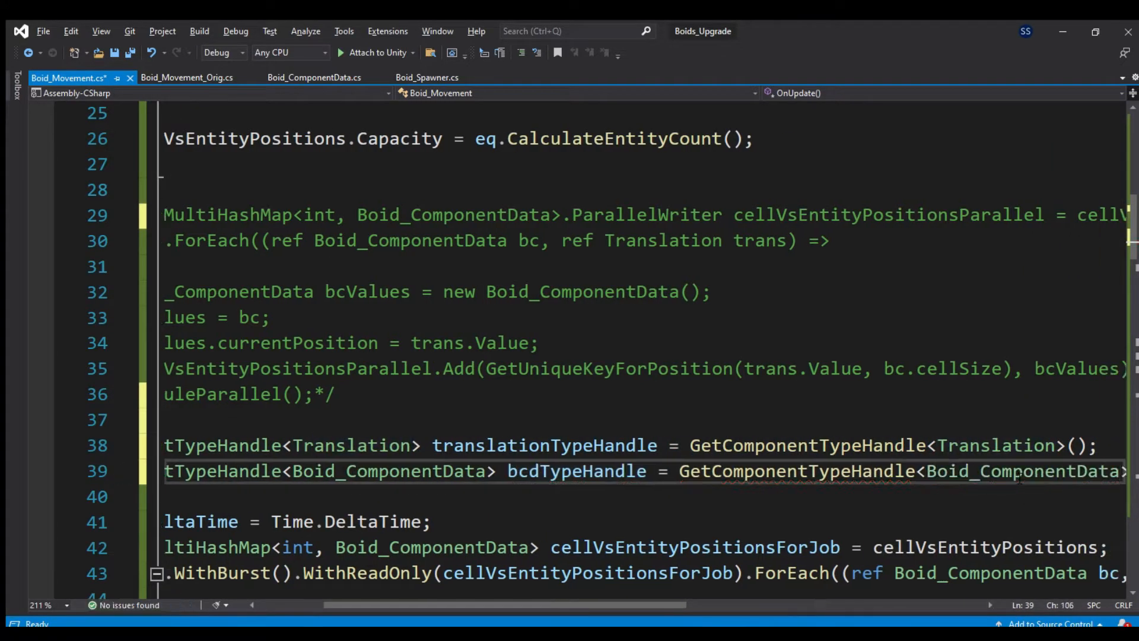
pyautogui.write('EntityQuery bb_query = GetEntityQuery(typeof(Translation), ComponentType.ReadOnly<Boid_Co')
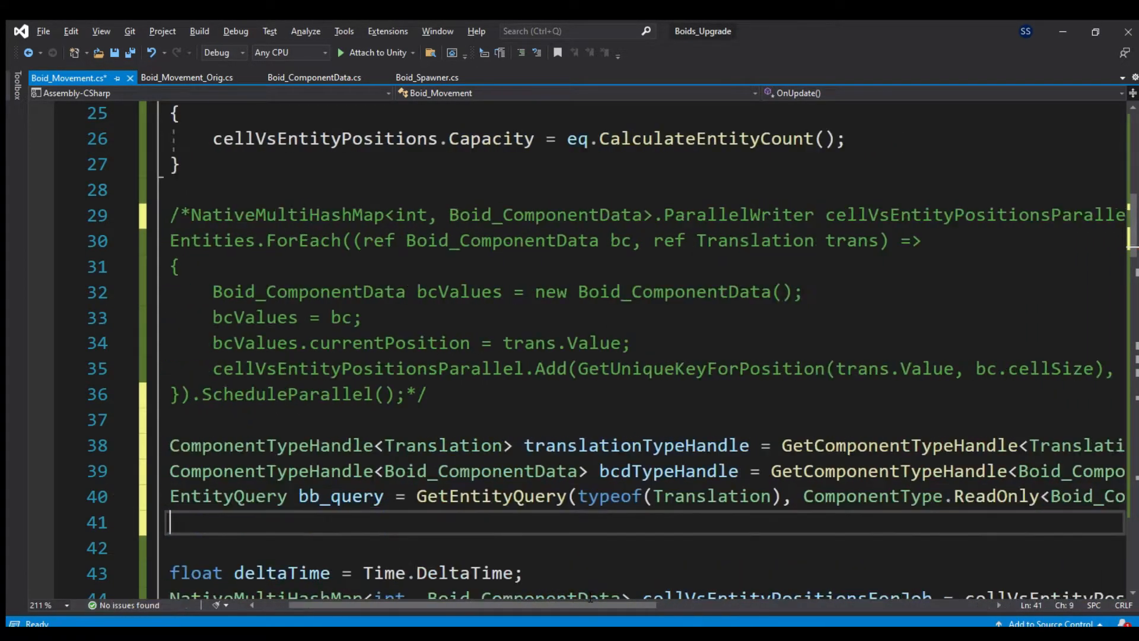
# - Build BucketBoids bbjob and set this.Dependency = bbjob.ScheduleParallel(bb_query, 10, this.Dependency)
pyautogui.write('BucketBoids')
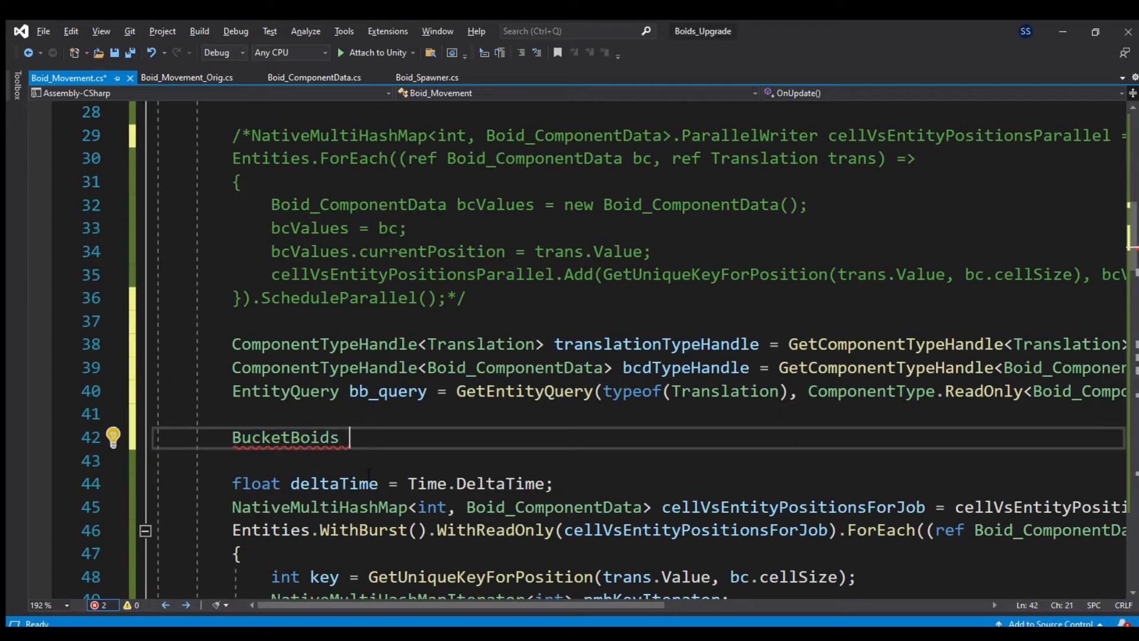
pyautogui.write('bbjob = new BucketBoids')
pyautogui.write('this.Dependency = bbjob.s')
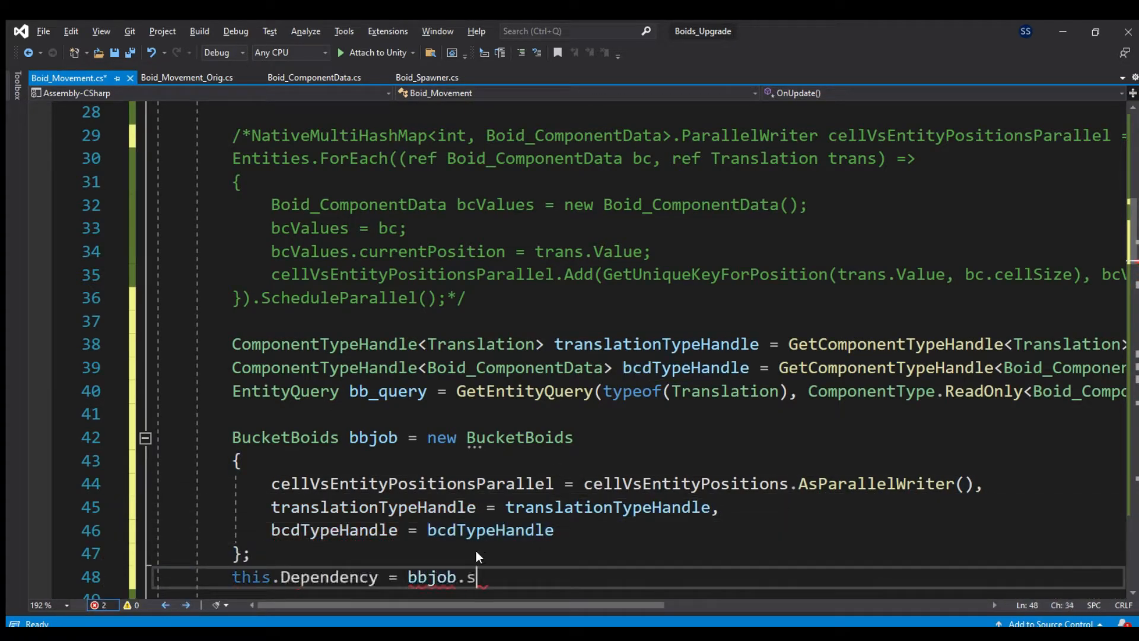
pyautogui.write('cheduleParallel(bb_query)')
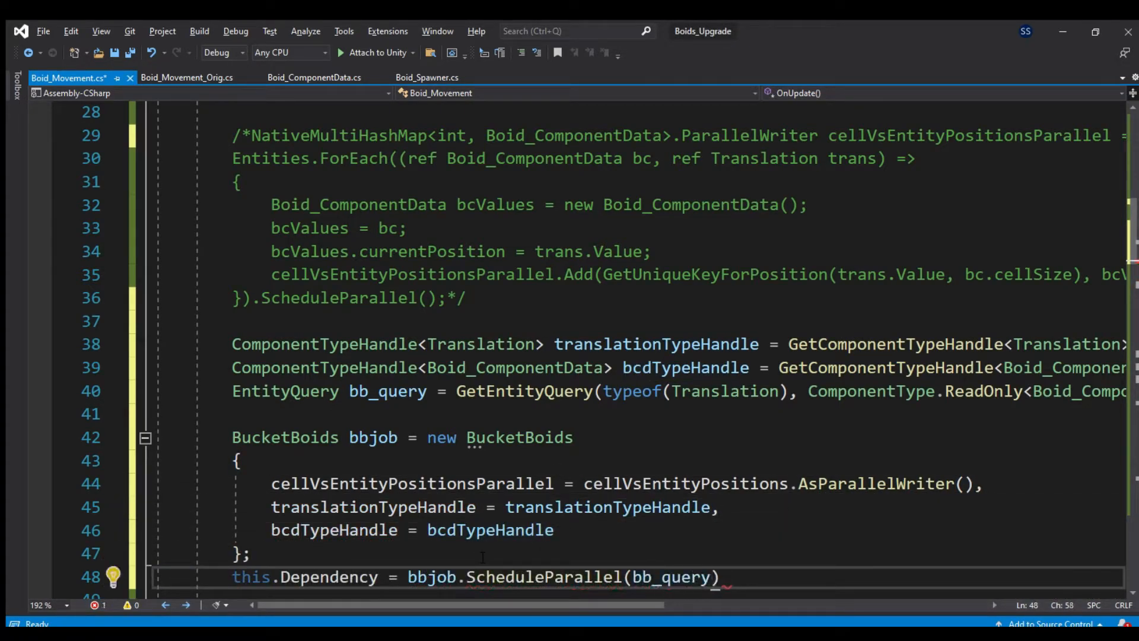
pyautogui.write(', 10, this.Dependency);')
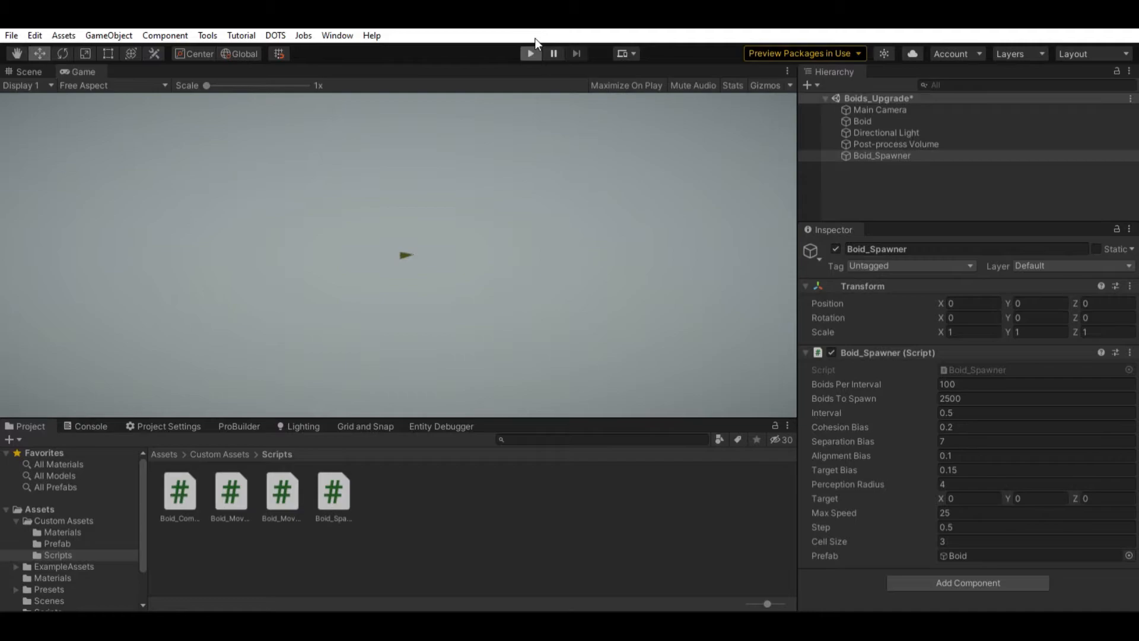
# - Enter Play mode to watch the boids move in the Game view
pyautogui.click(529, 53)
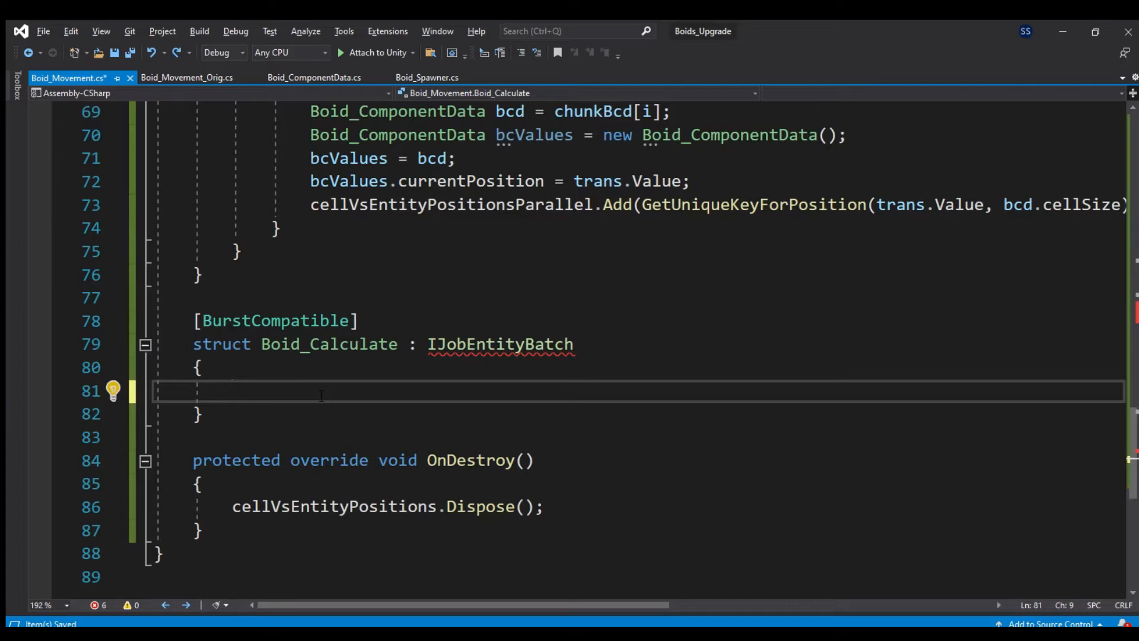
# - Review the pasted Boid_Calculate fields and Execute body, selecting the bcnew boid-data block
pyautogui.scroll(-3)
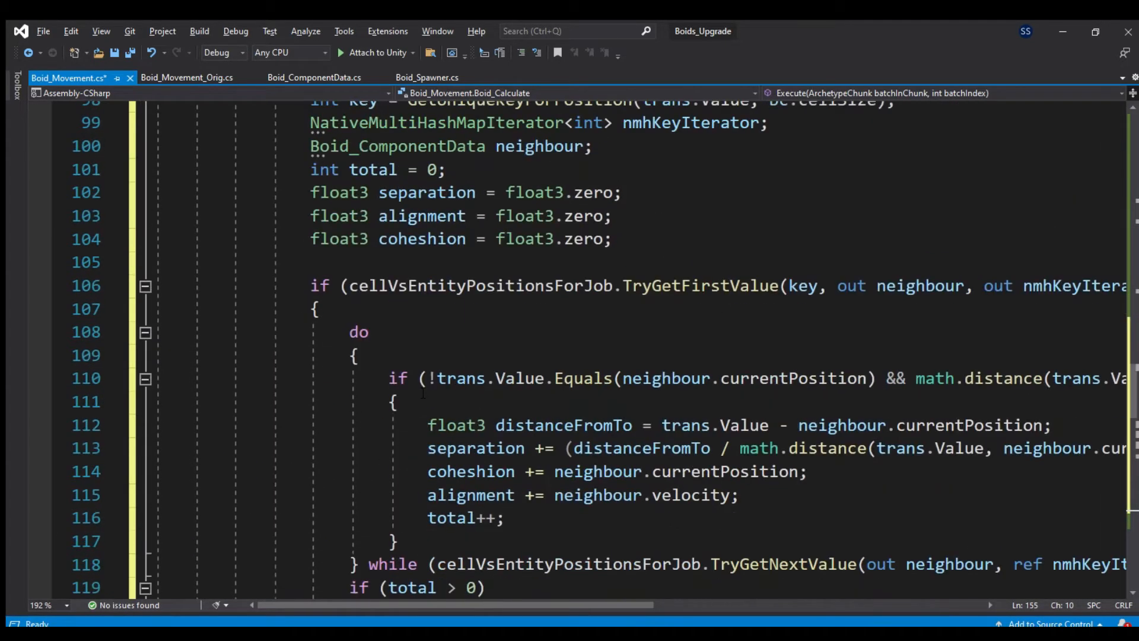
pyautogui.scroll(3)
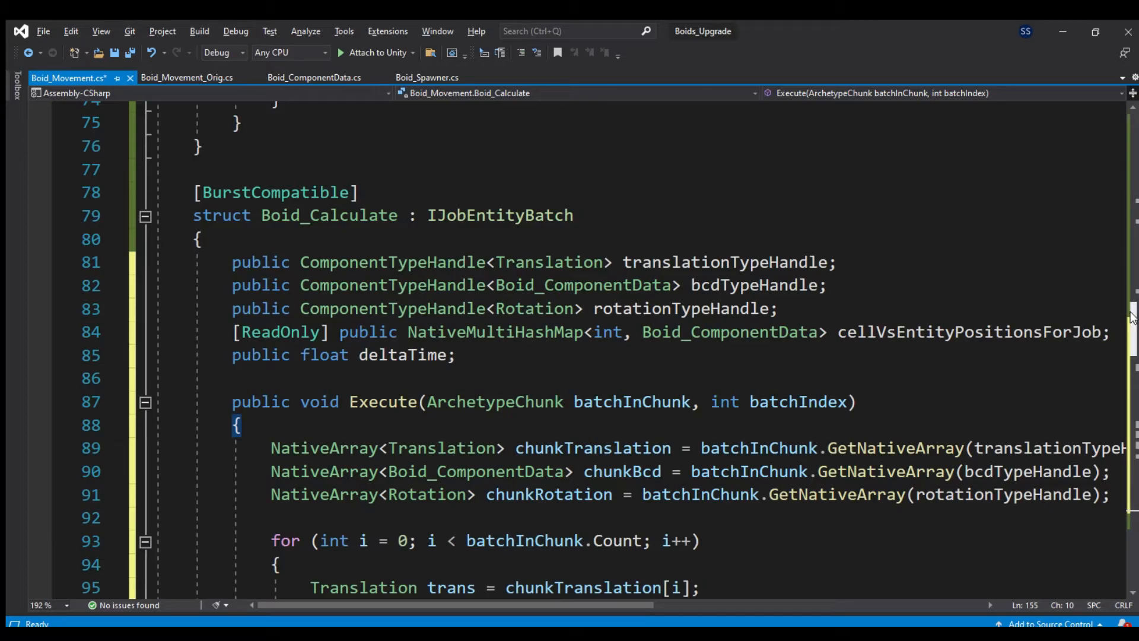
pyautogui.scroll(-3)
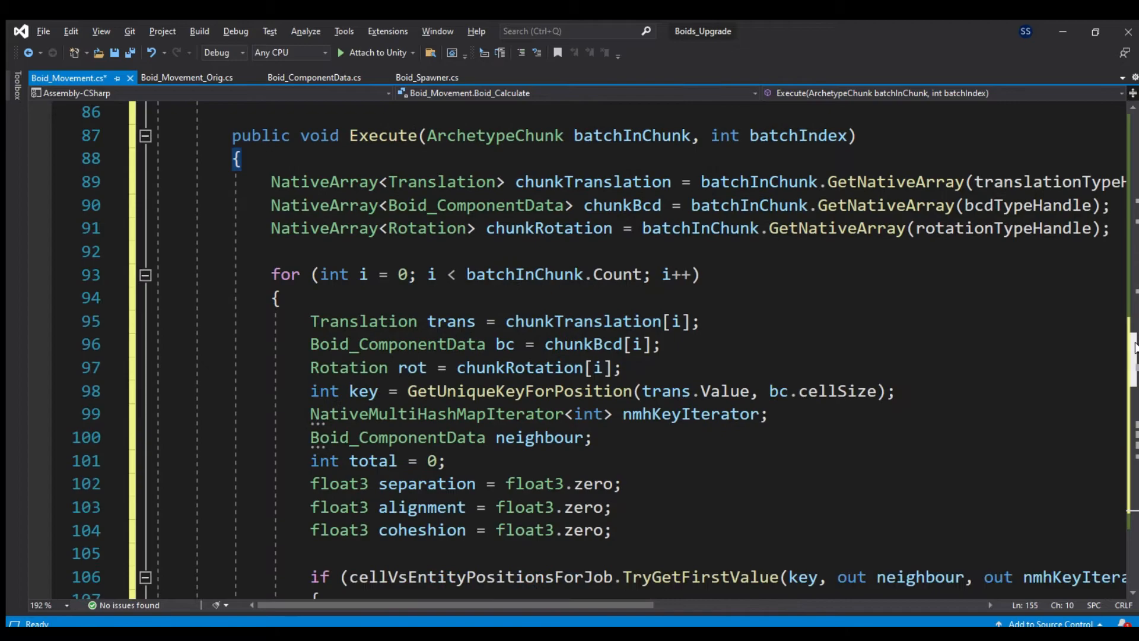
pyautogui.scroll(-3)
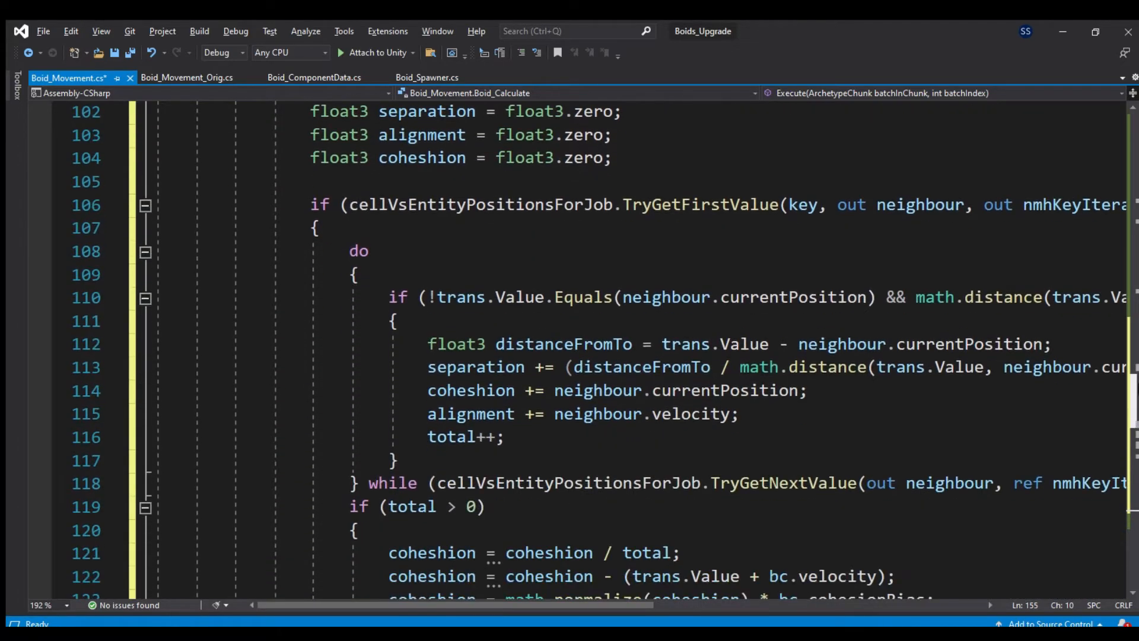
pyautogui.scroll(-3)
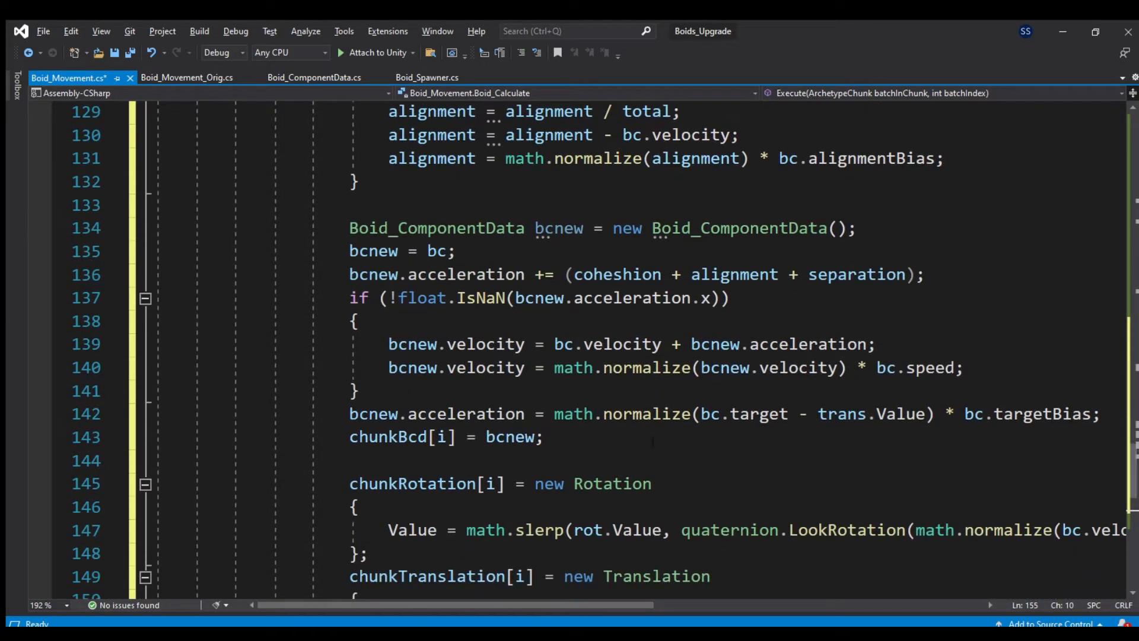
pyautogui.moveTo(348, 228); pyautogui.dragTo(541, 437)
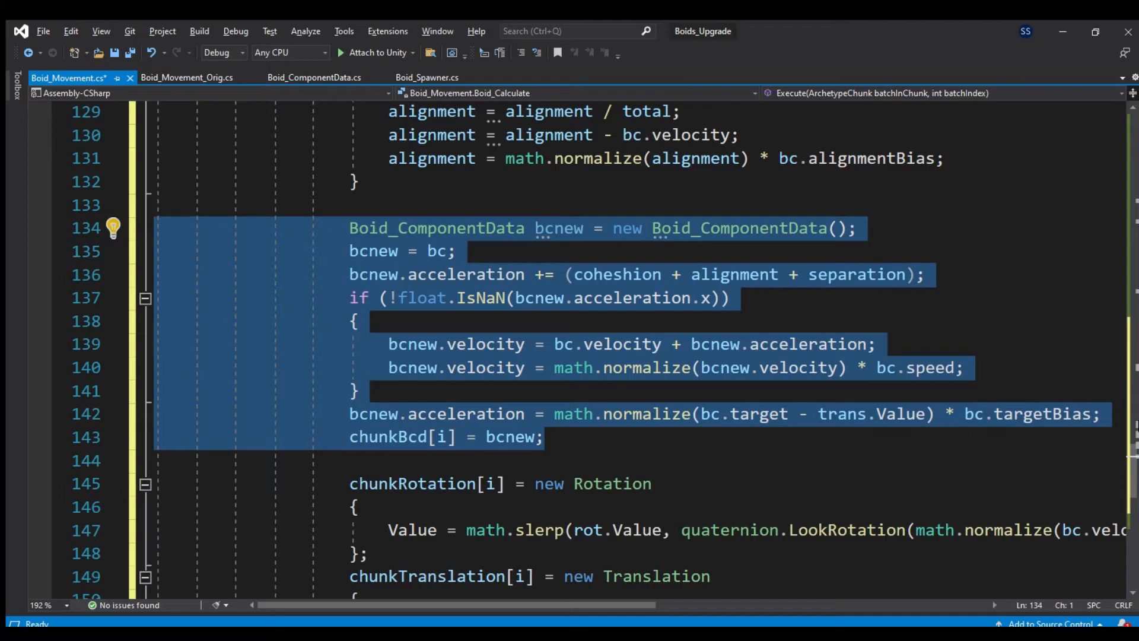
pyautogui.scroll(-3)
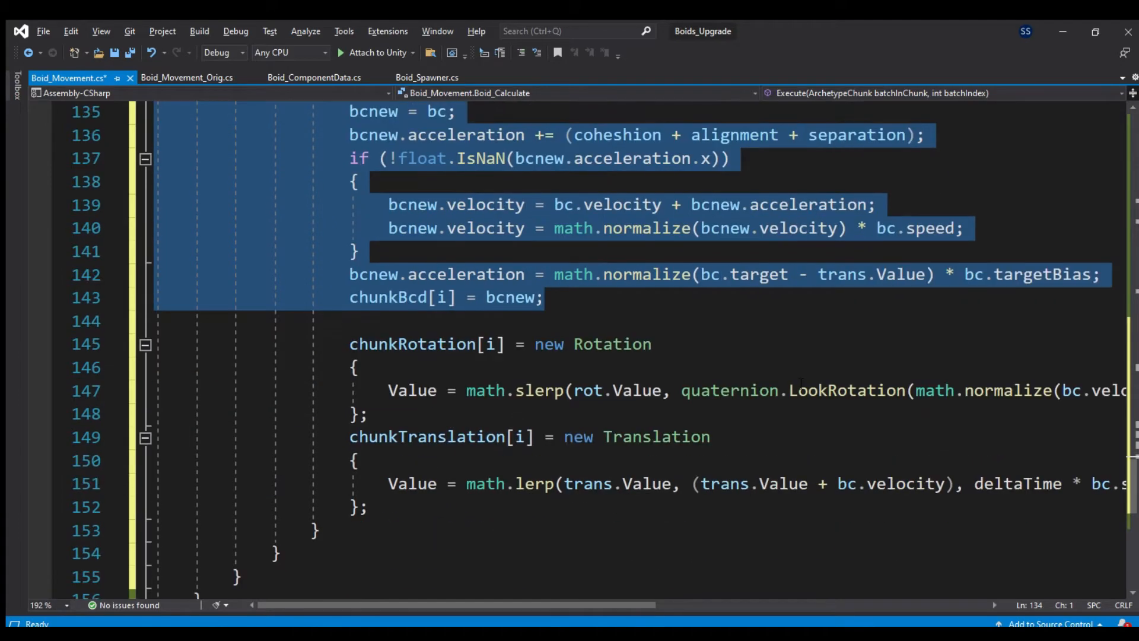